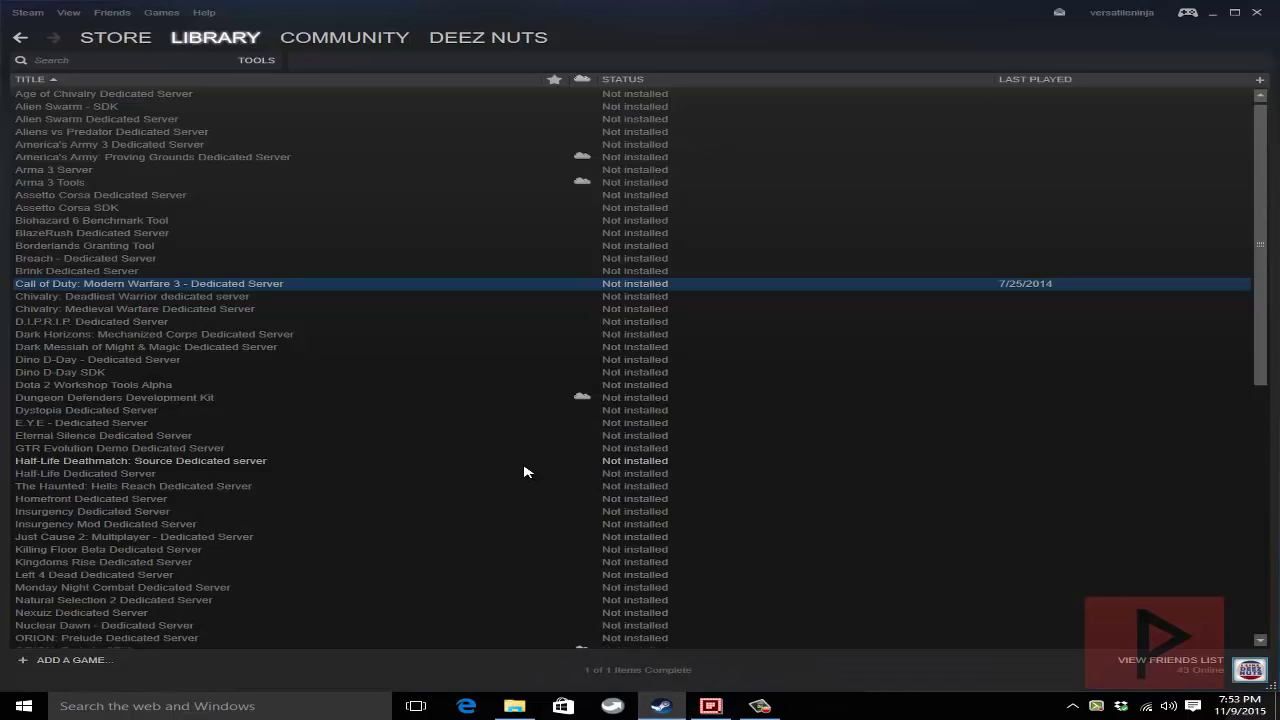
mouse_move(550, 474)
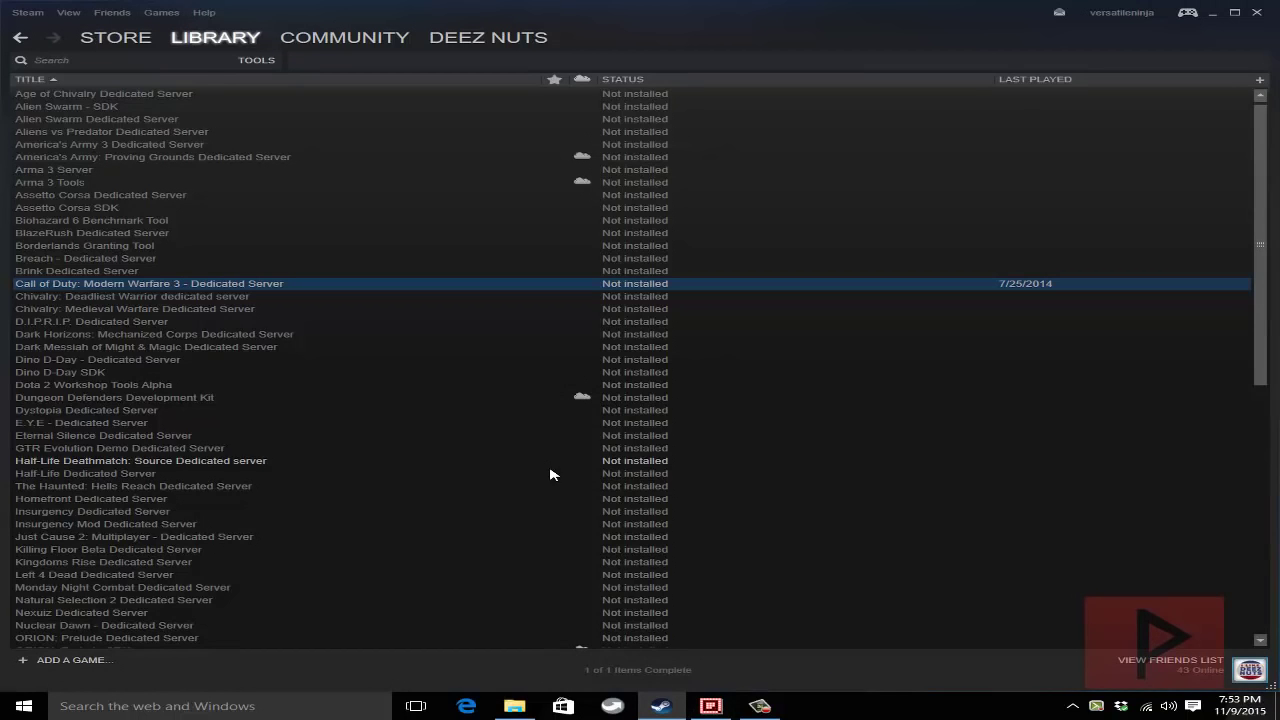
mouse_move(238, 181)
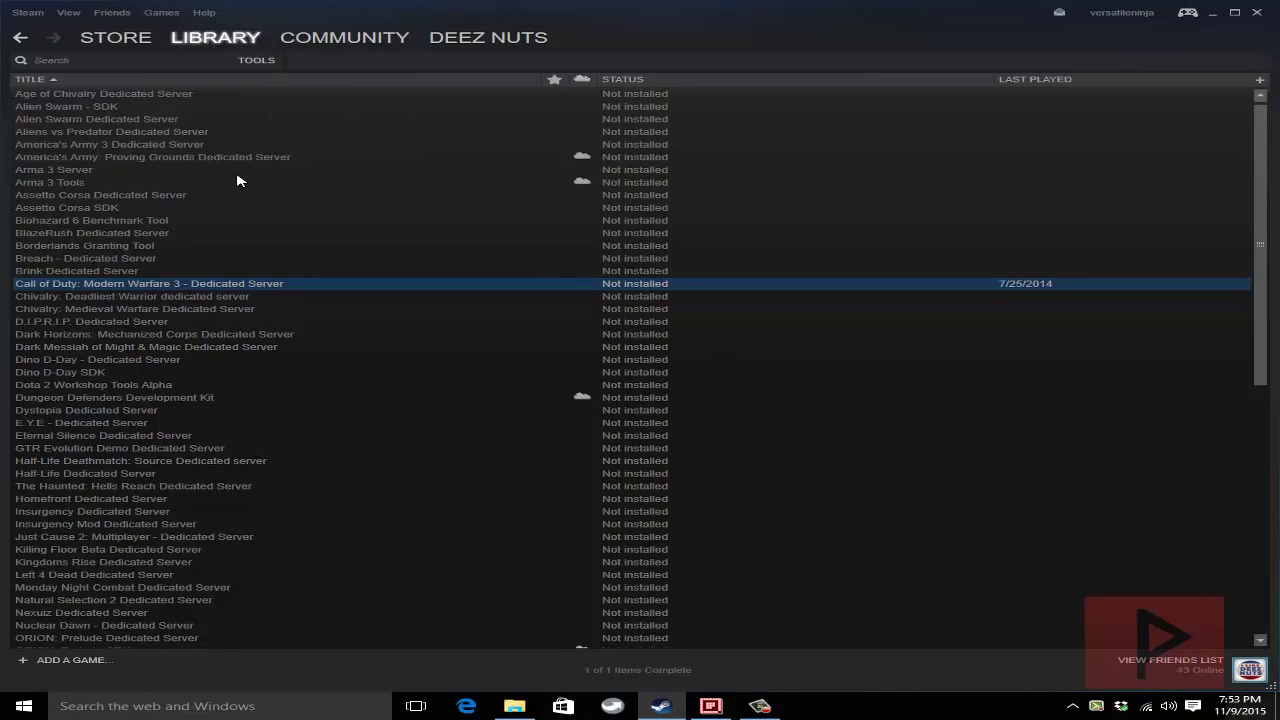
mouse_move(183, 286)
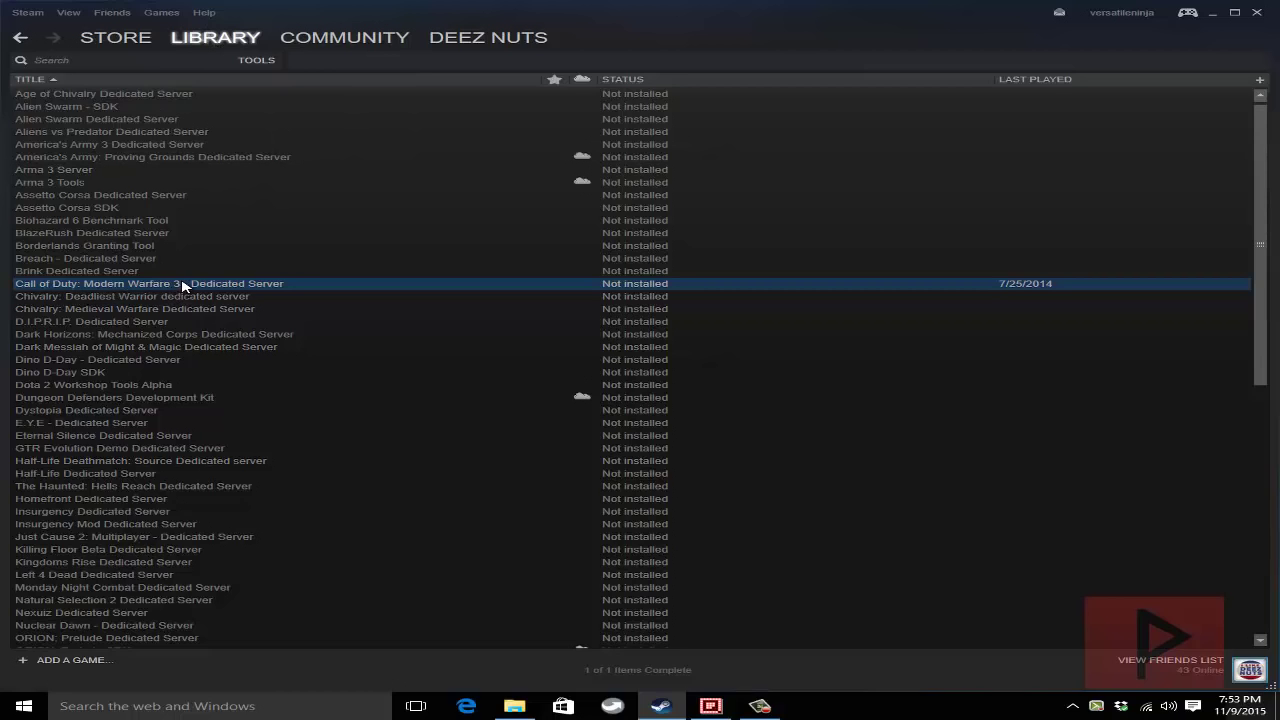
mouse_move(520, 296)
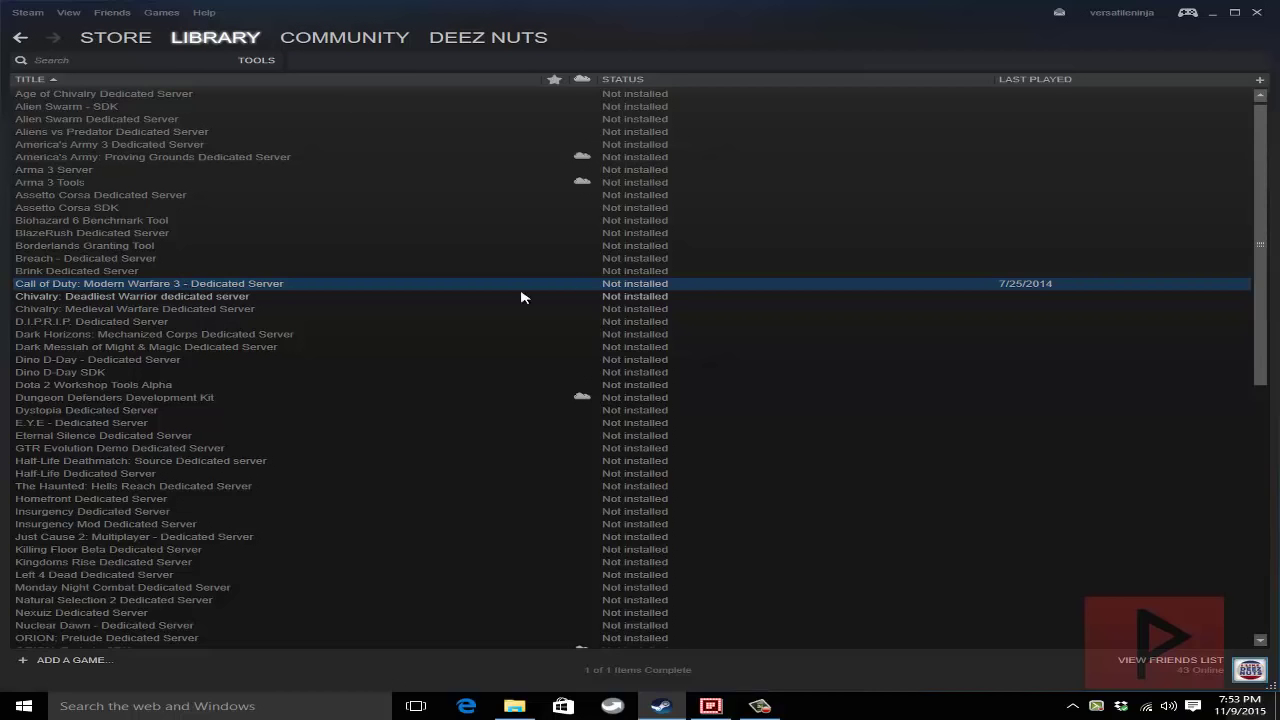
mouse_move(591, 318)
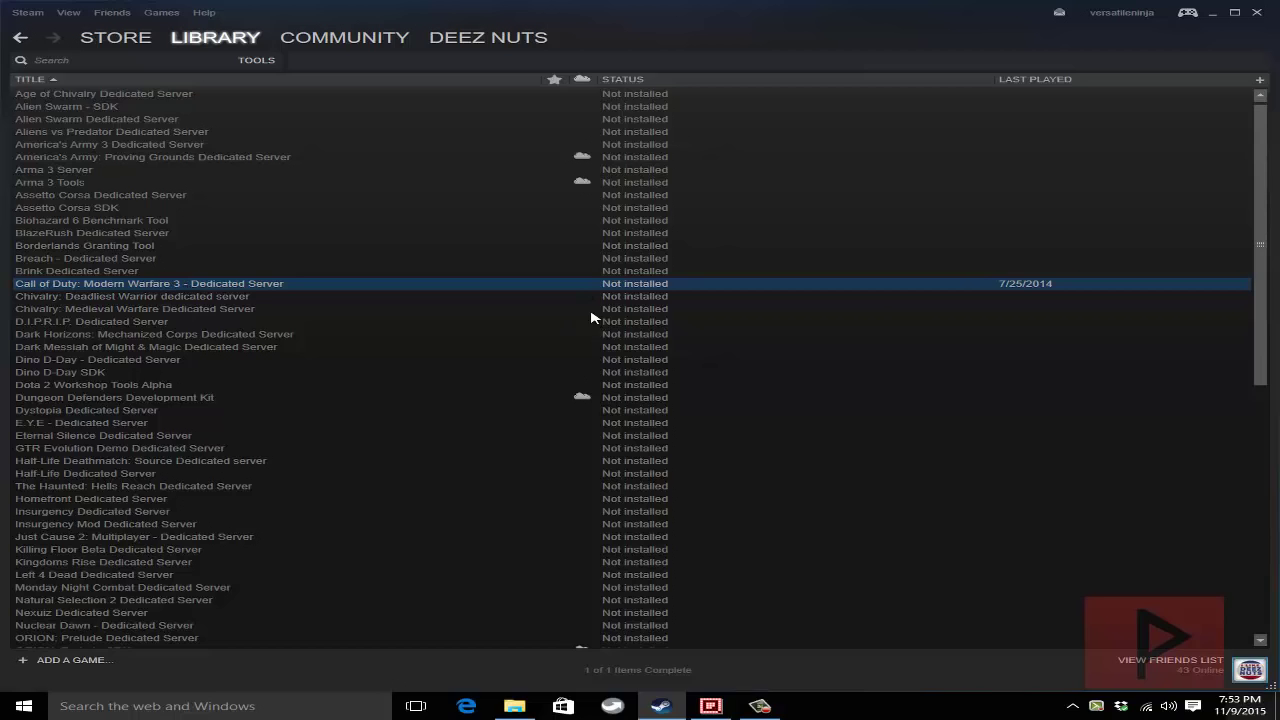
mouse_move(951, 328)
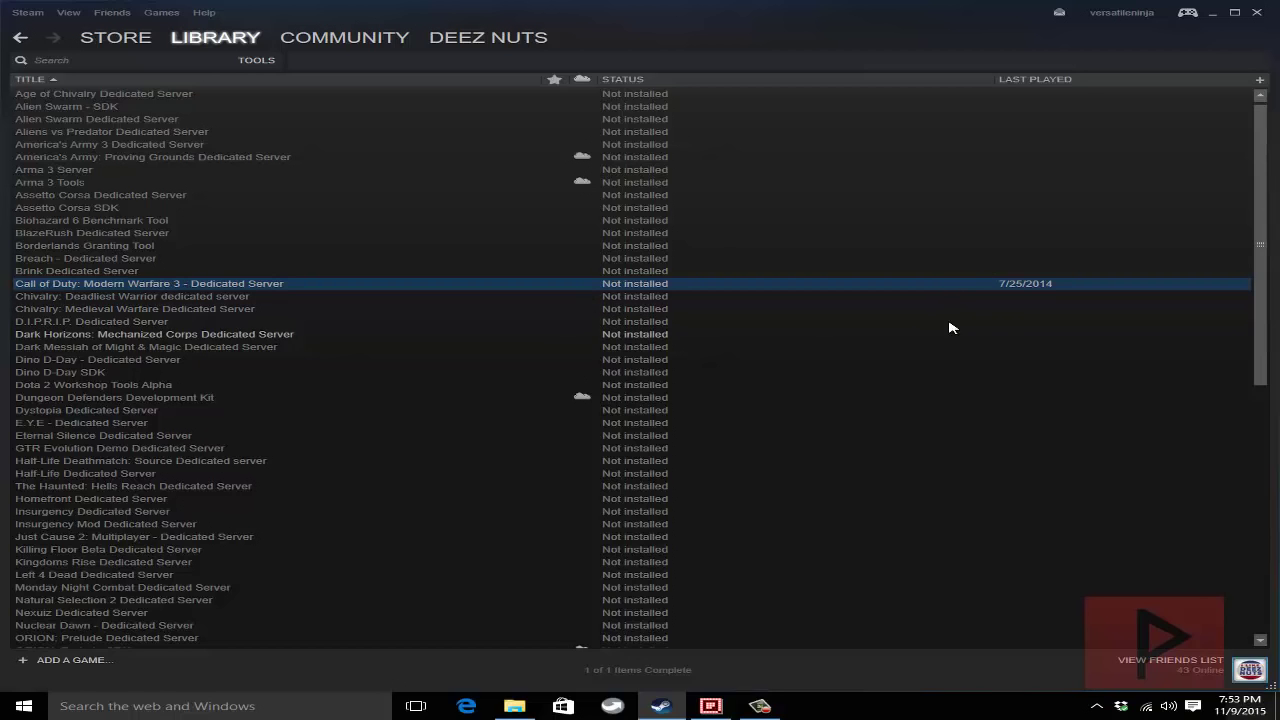
mouse_move(724, 249)
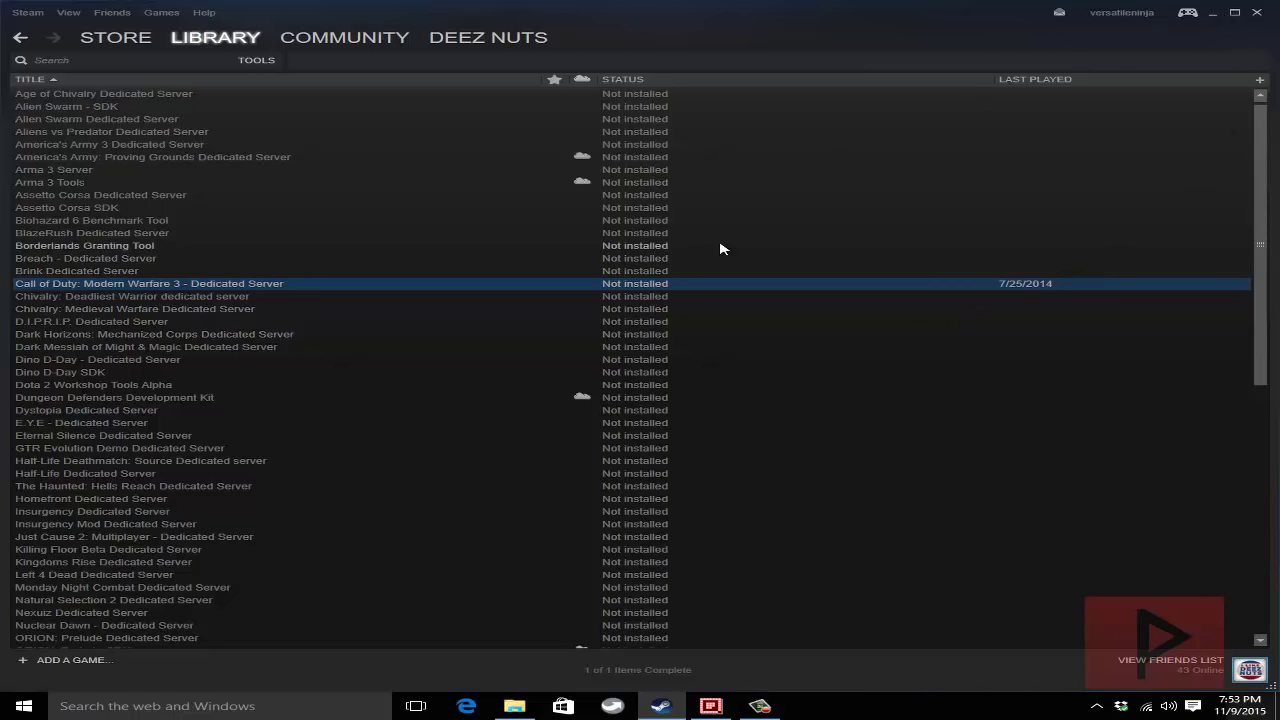
mouse_move(665, 305)
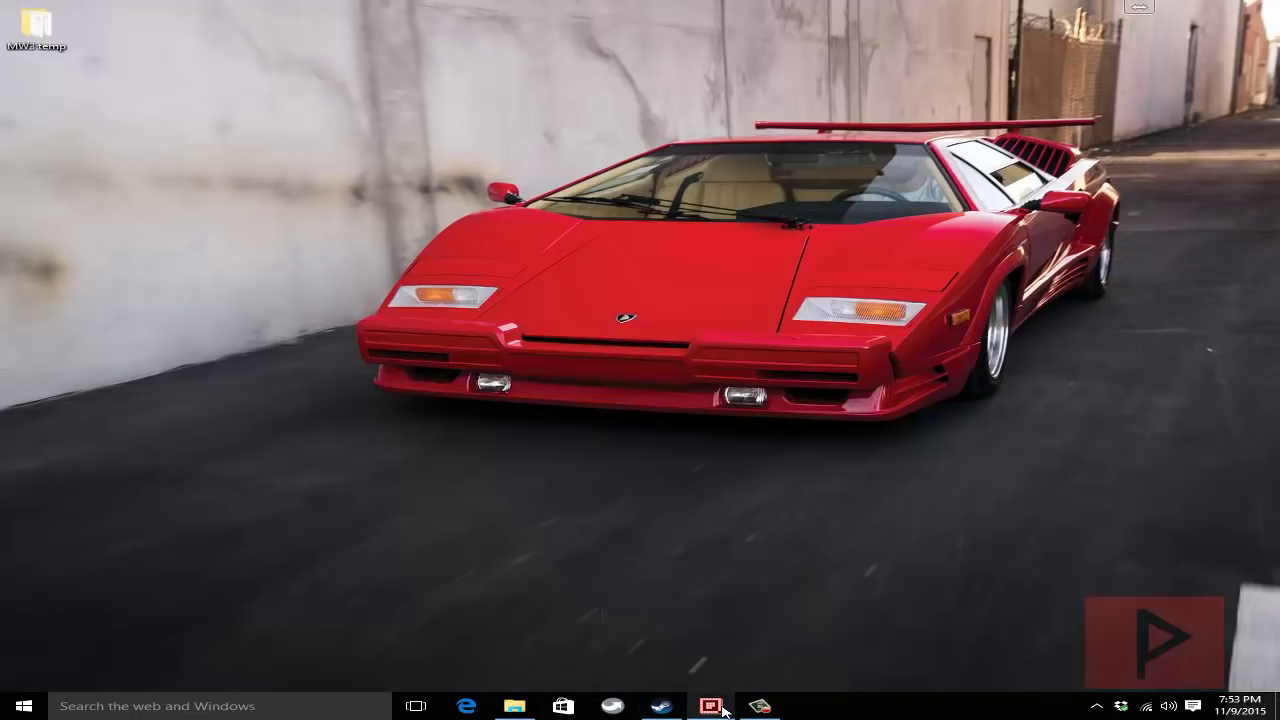
- Bring Q-Dir back and select TMW3Update-2.7.3.5-full.rar in the MW3 temp folder
left_click(710, 706)
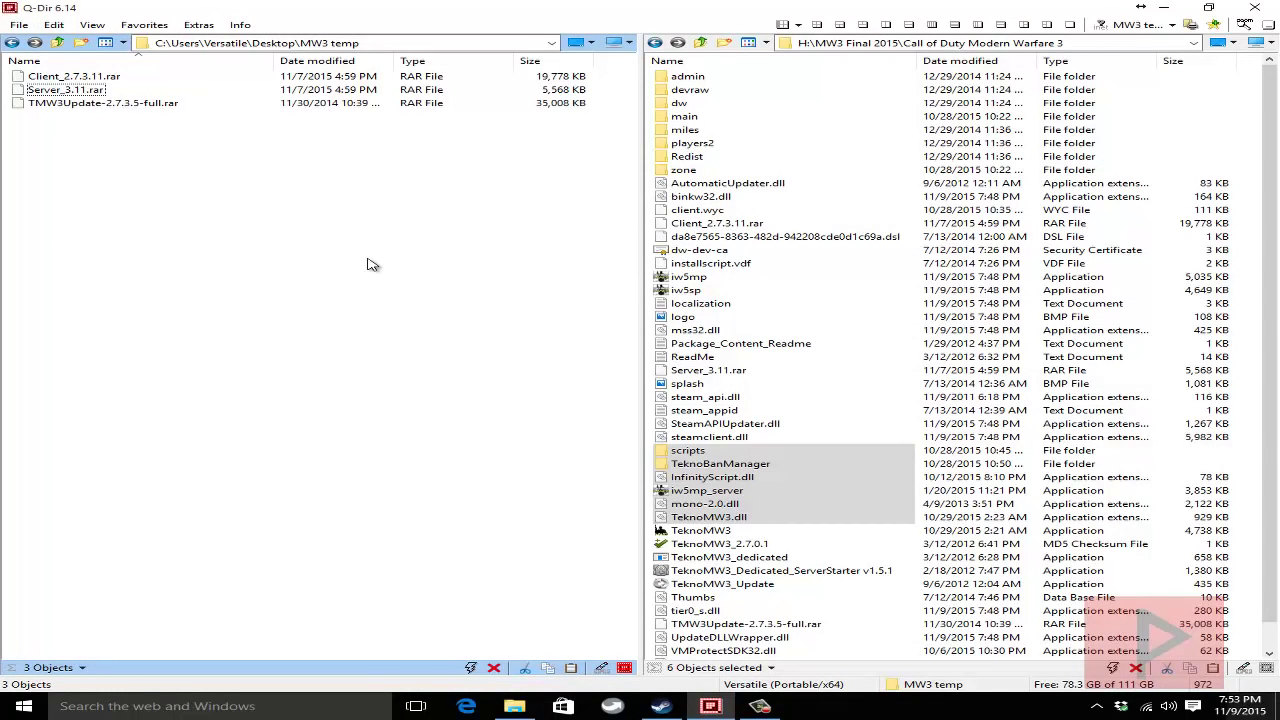
mouse_move(367, 260)
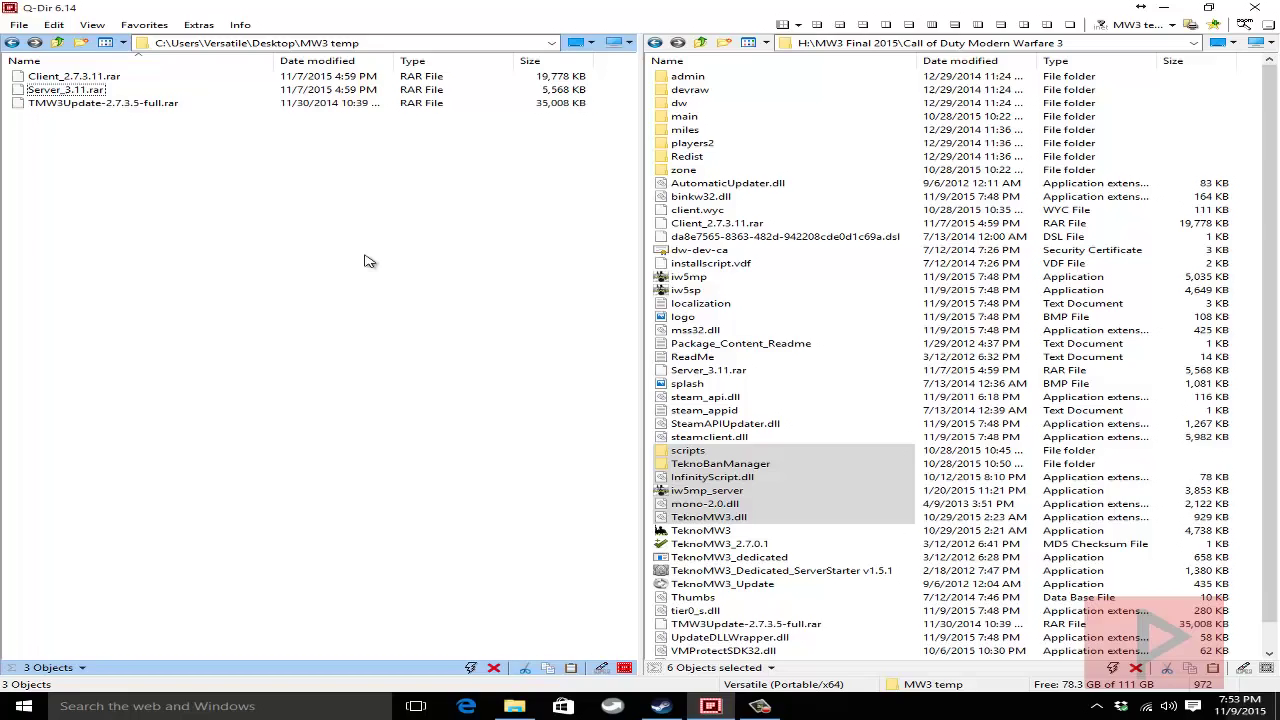
left_click(103, 103)
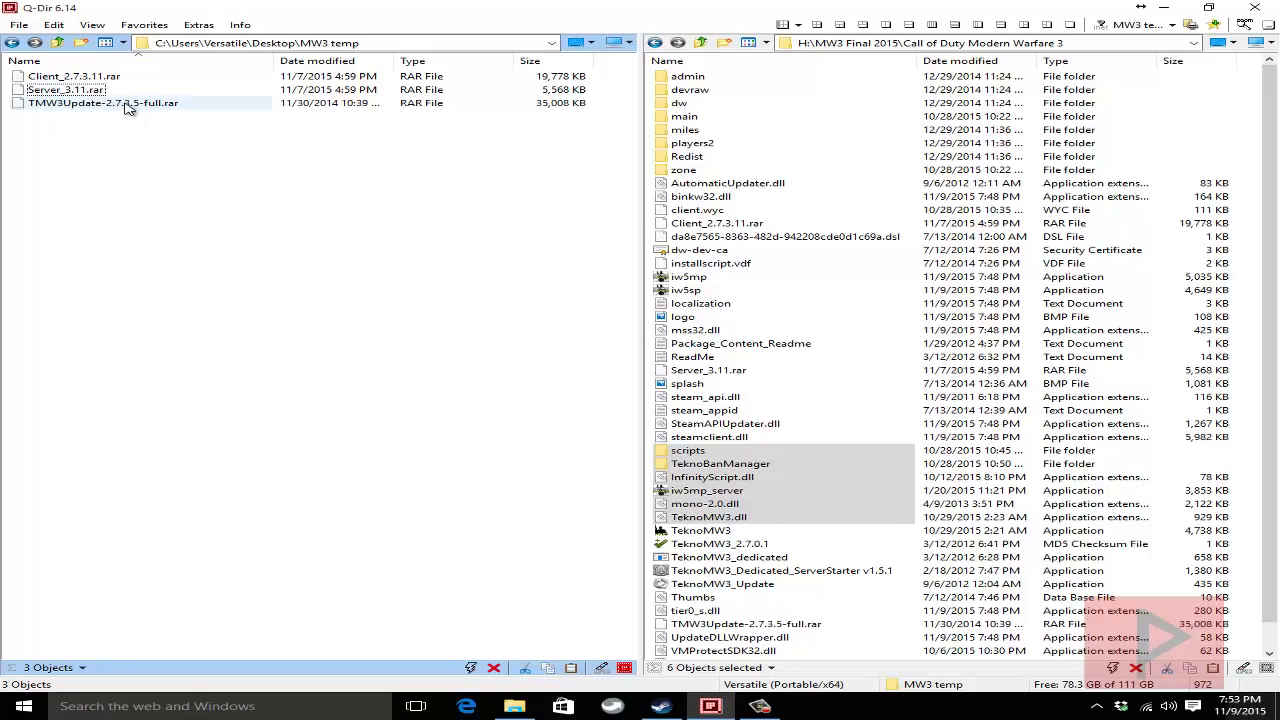
mouse_move(145, 108)
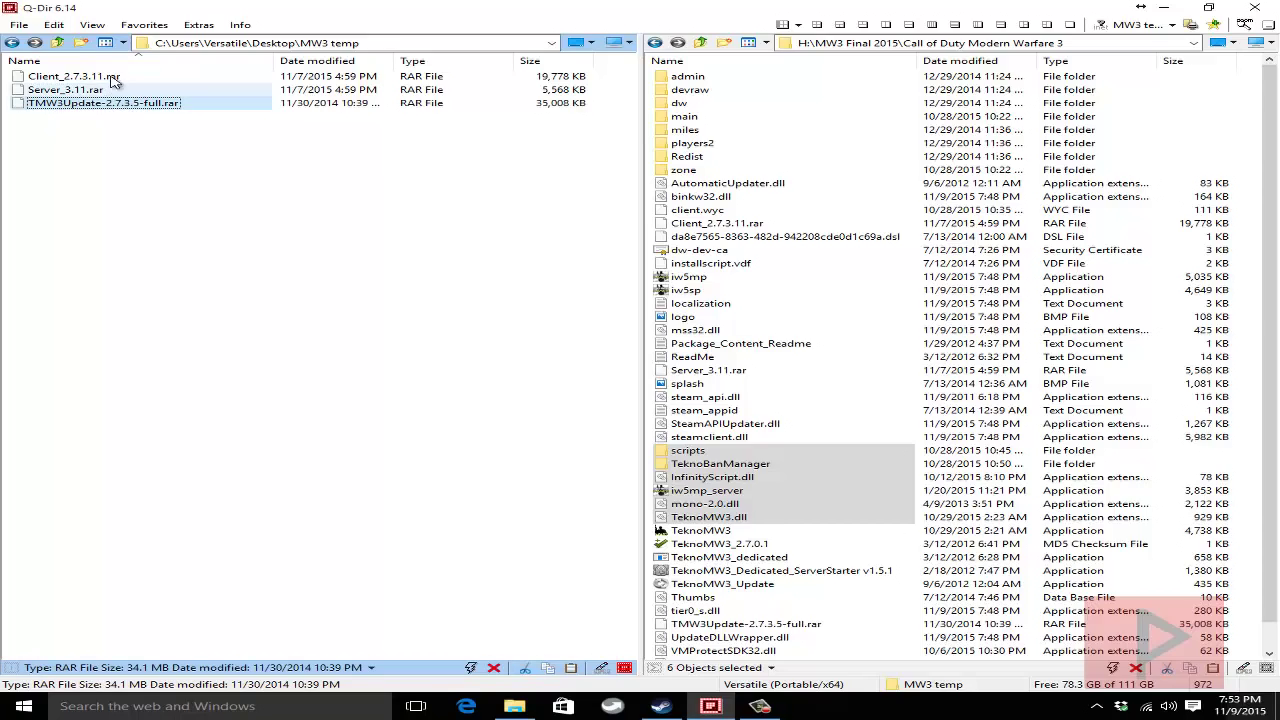
mouse_move(135, 89)
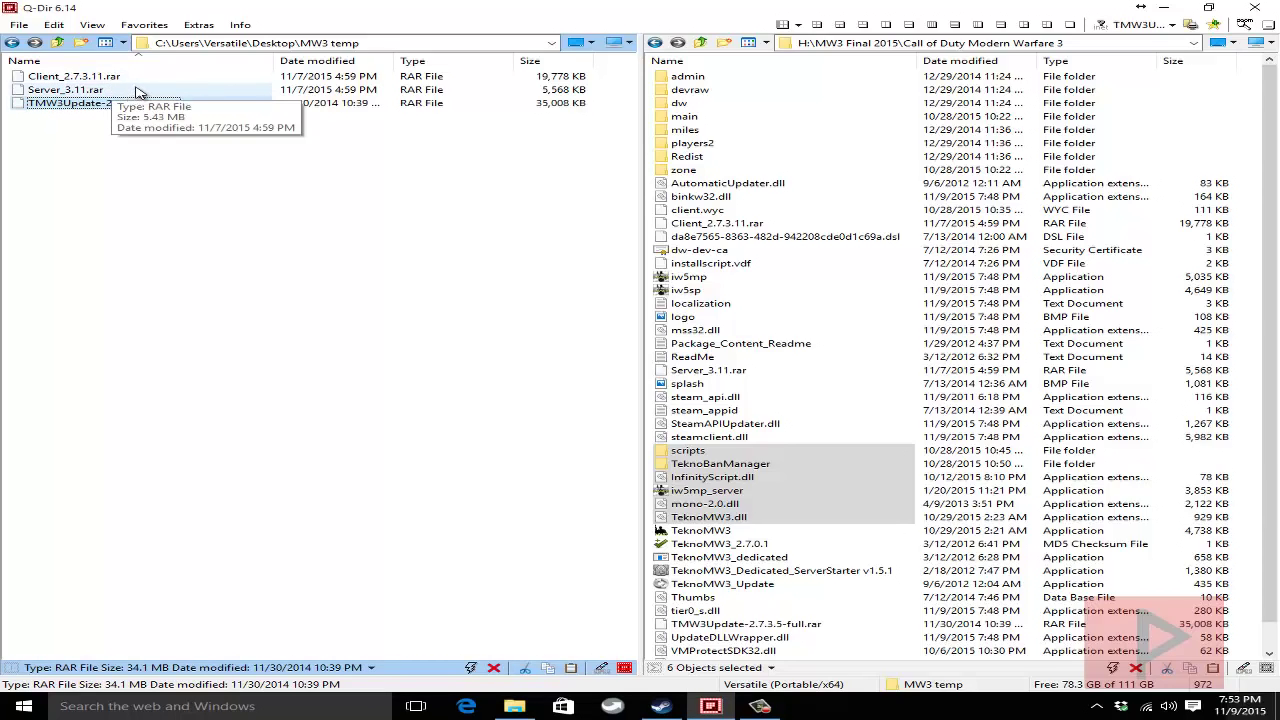
mouse_move(140, 82)
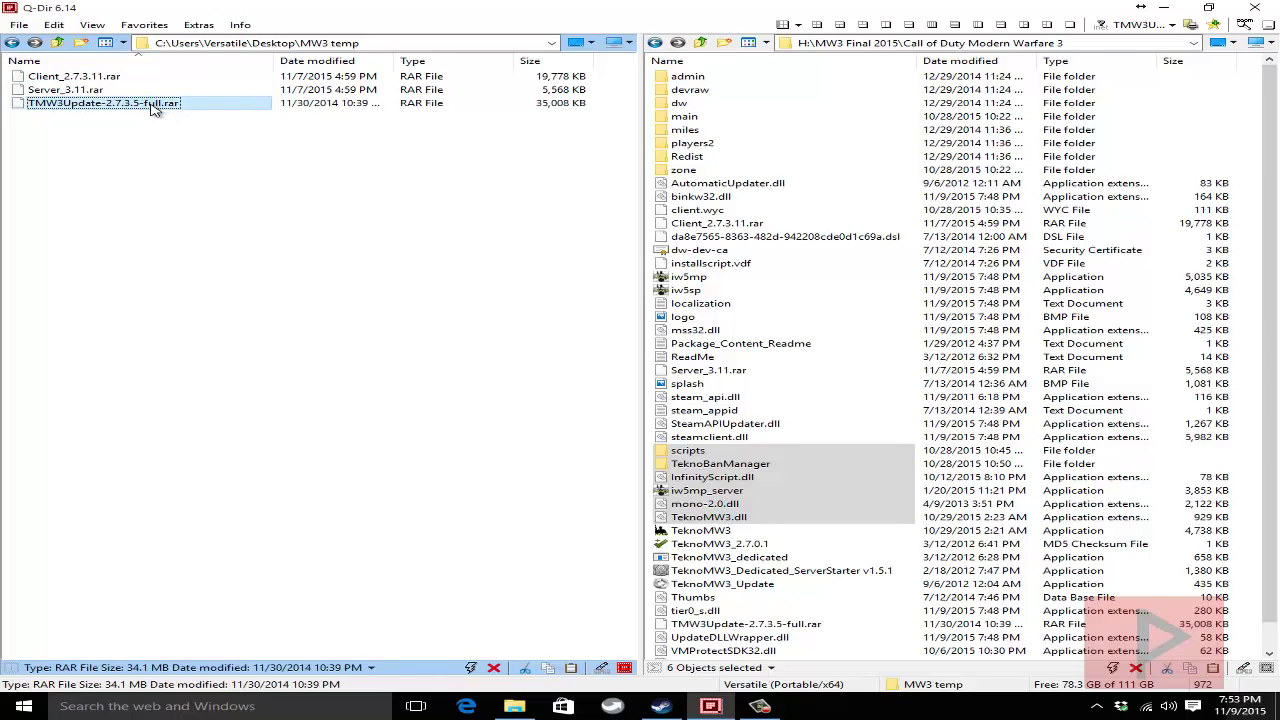
- Extract TMW3Update-2.7.3.5-full.rar in place with 7-Zip's Extract Here
right_click(103, 103)
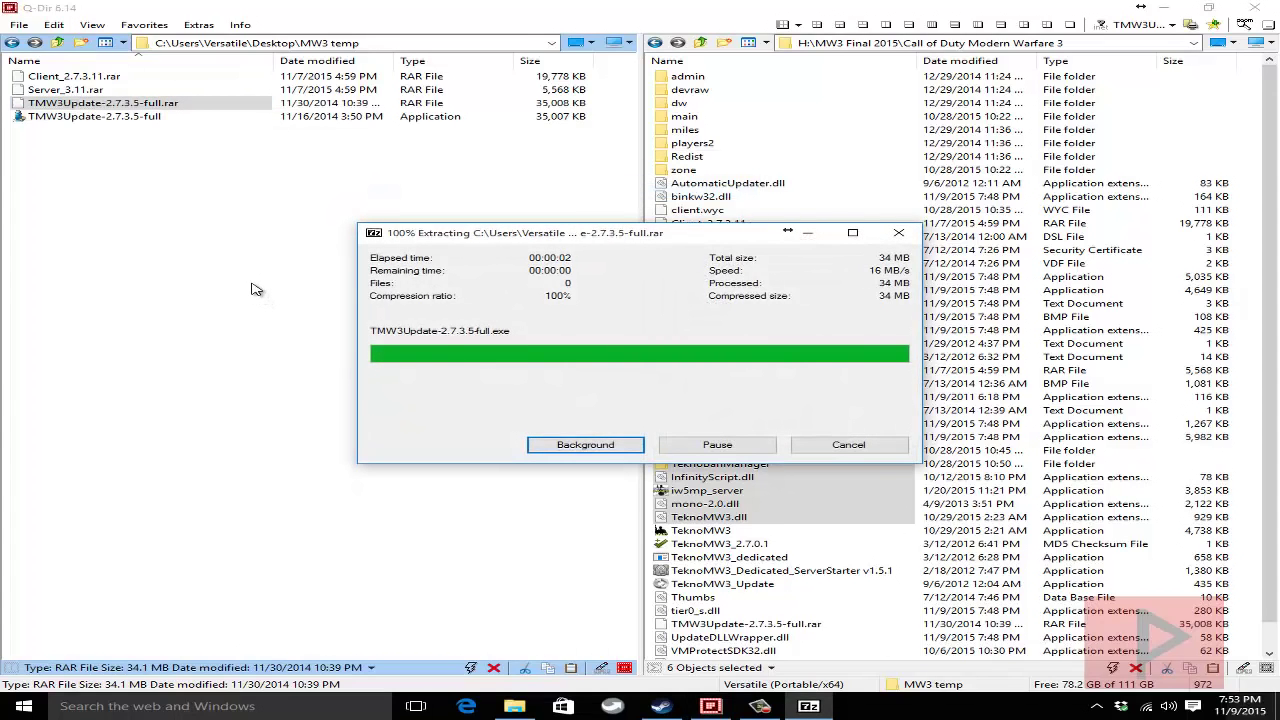
mouse_move(248, 282)
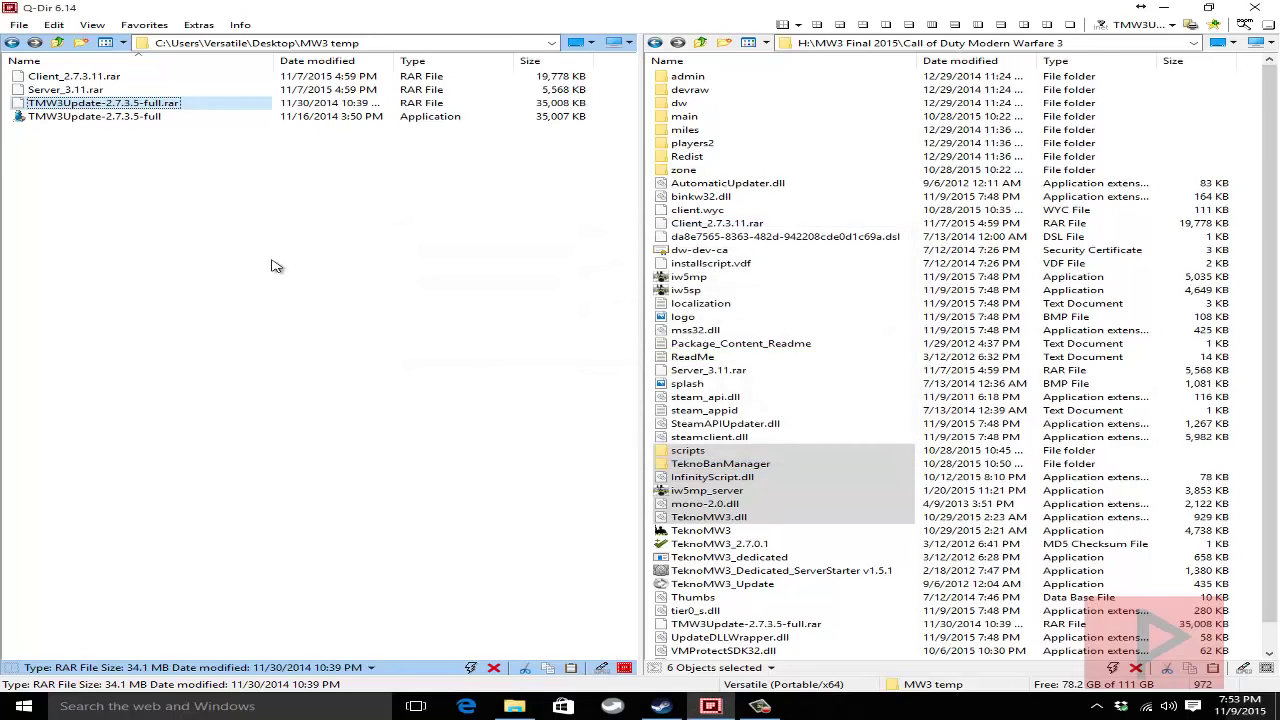
mouse_move(175, 197)
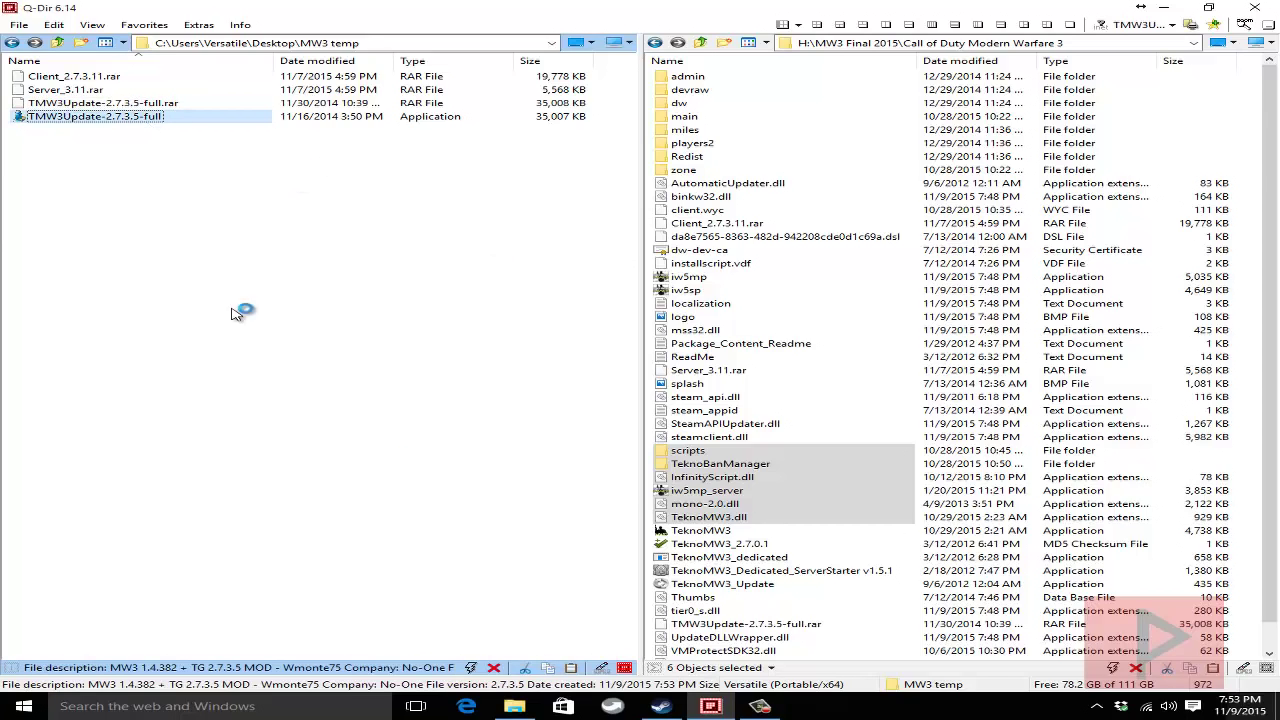
mouse_move(315, 470)
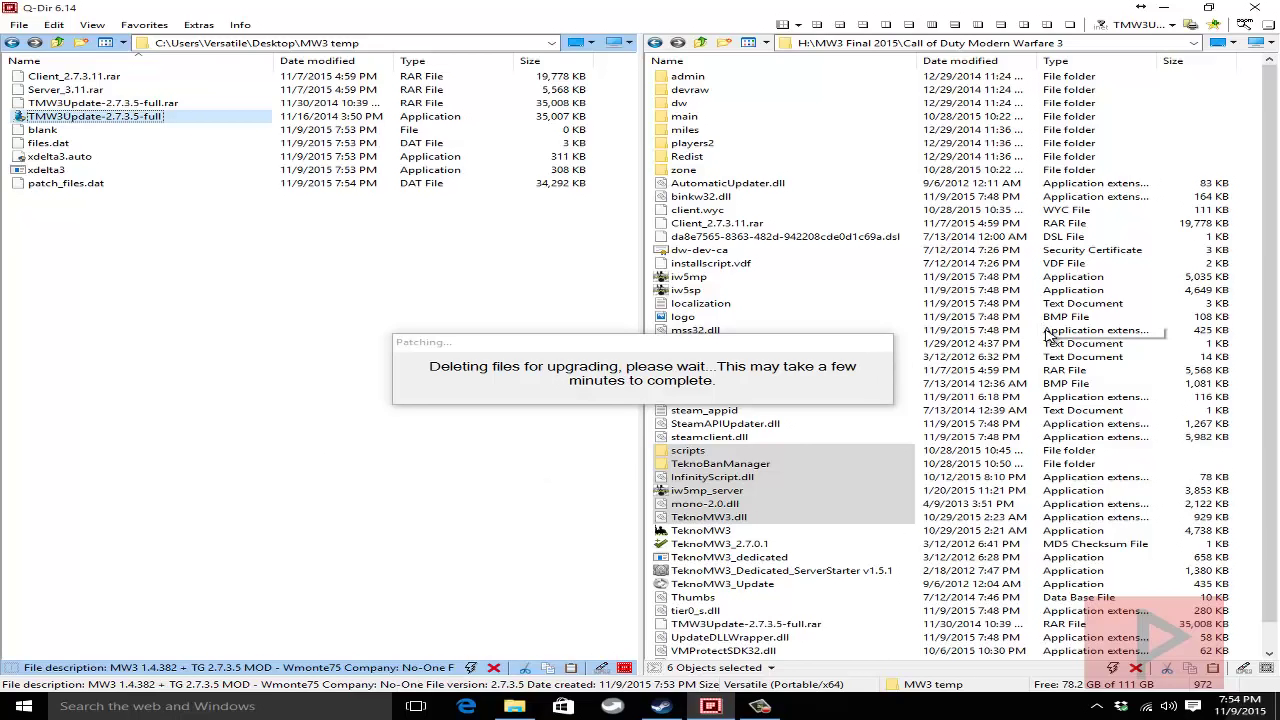
mouse_move(1040, 503)
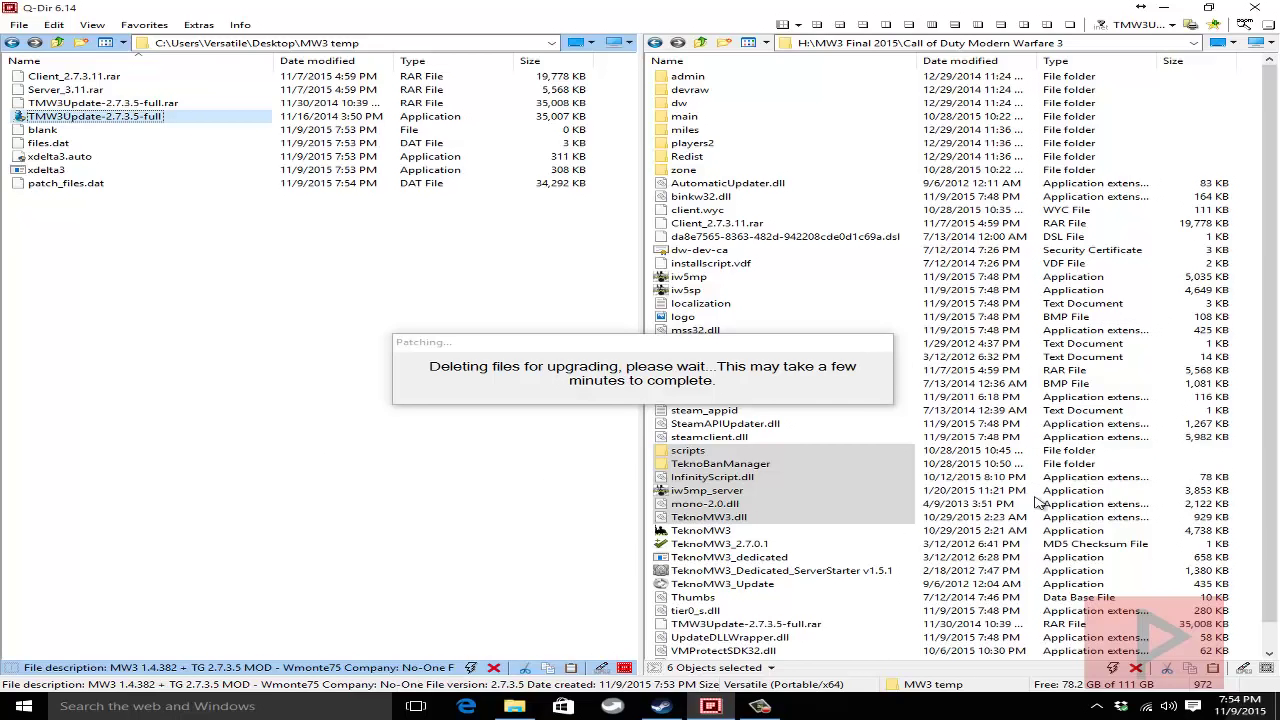
mouse_move(1047, 533)
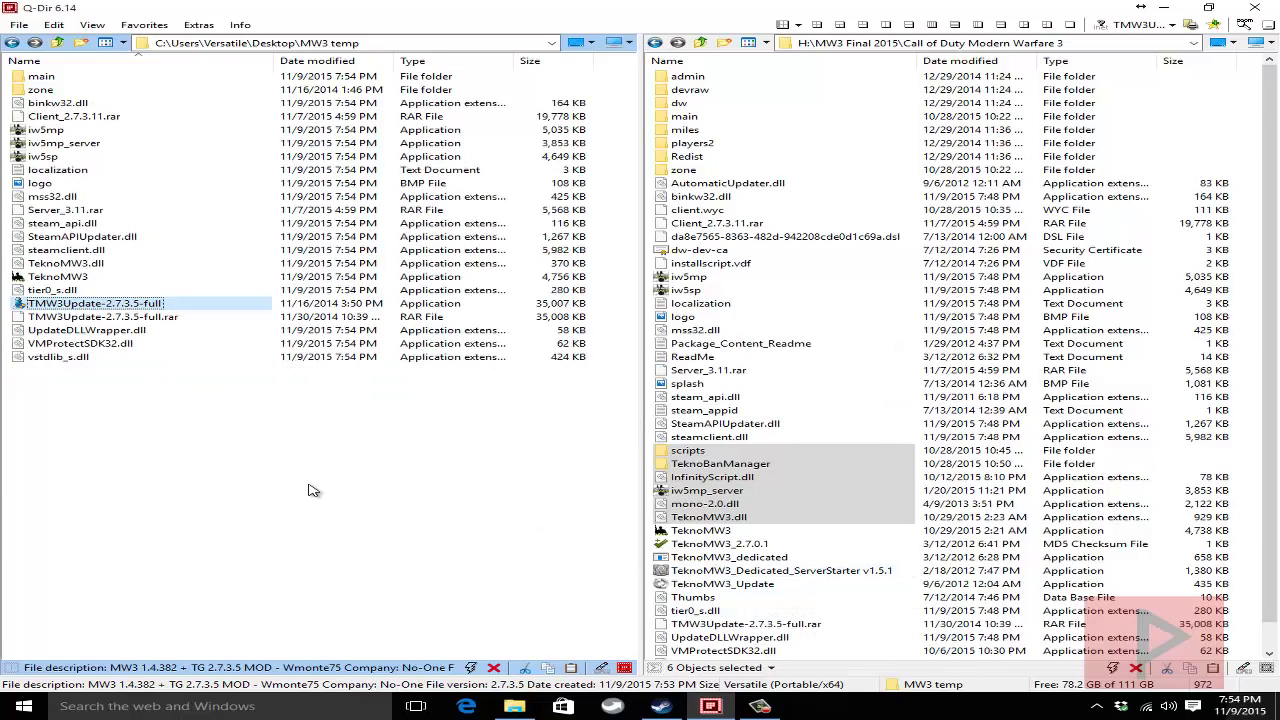
mouse_move(300, 490)
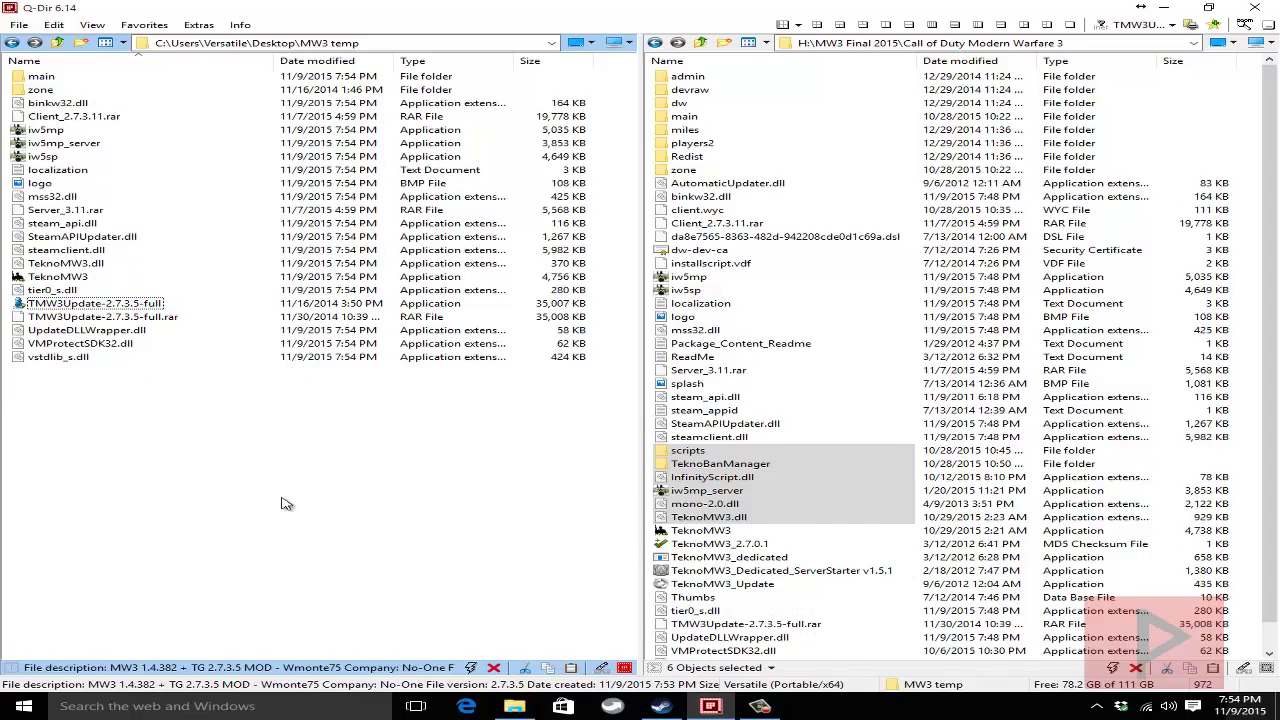
- Move every extracted file except the updater from MW3 temp into the game folder
key("ctrl+a")
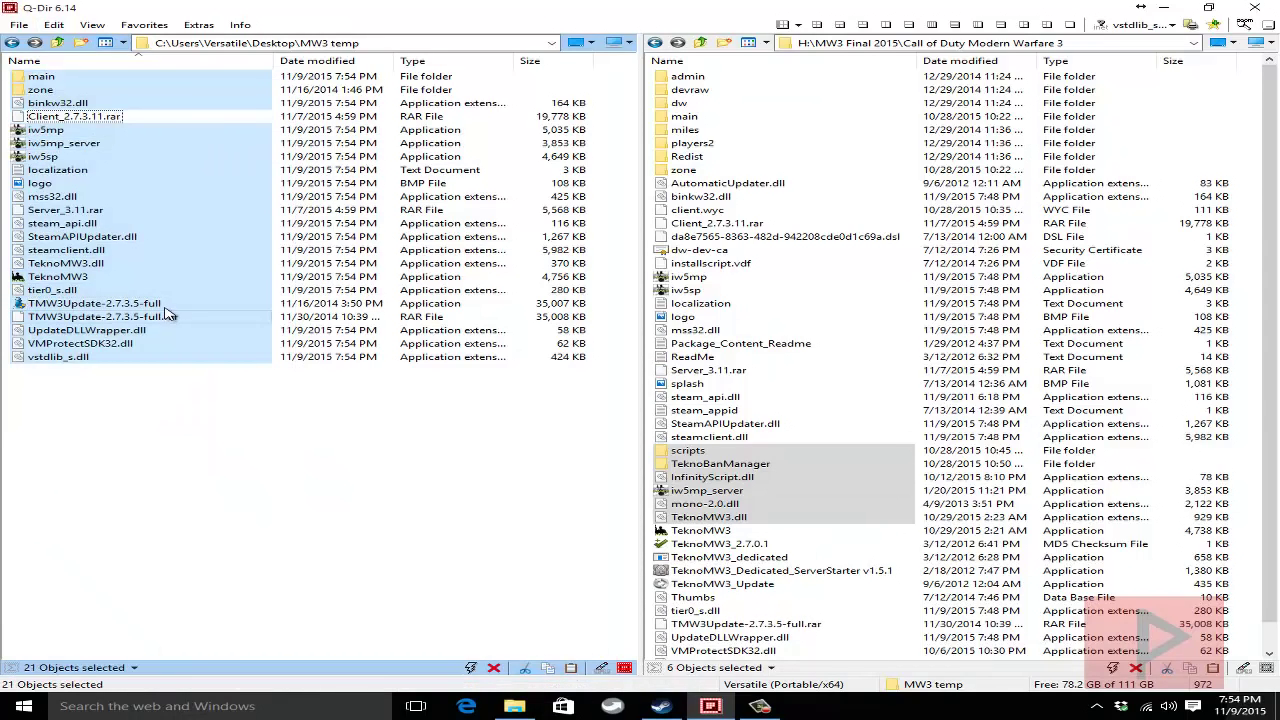
left_click(100, 317)
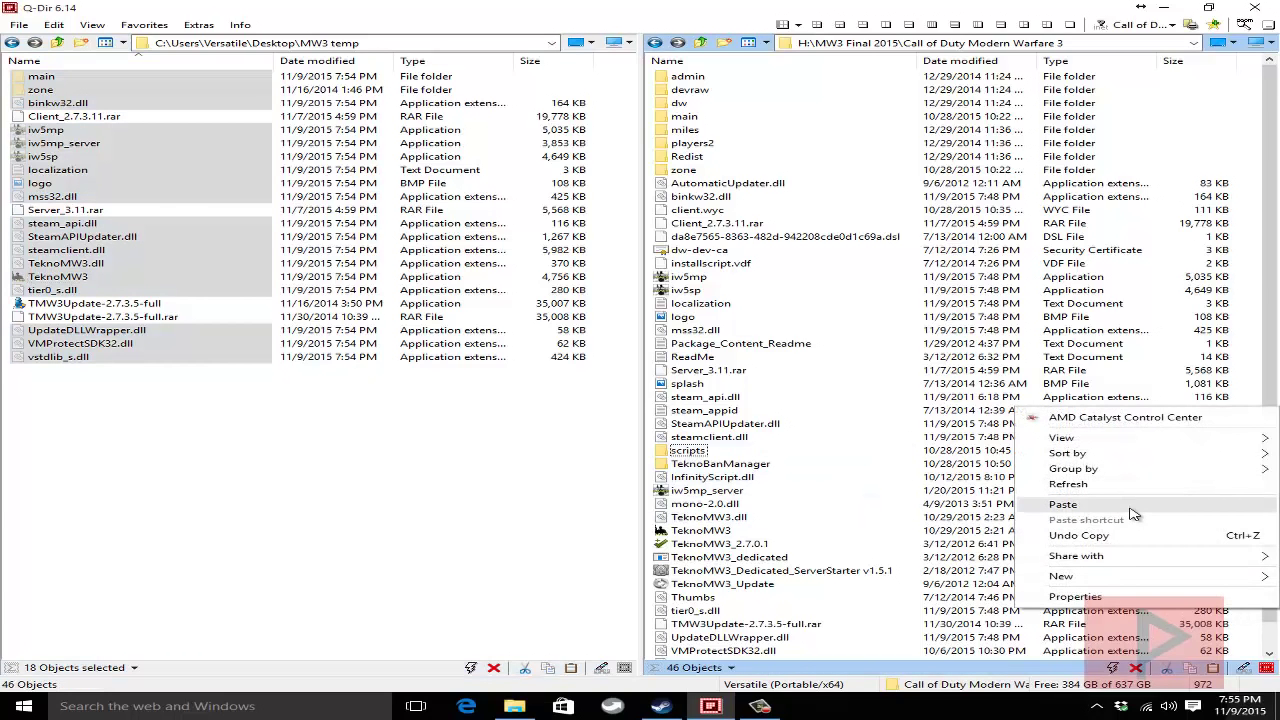
left_click(1063, 503)
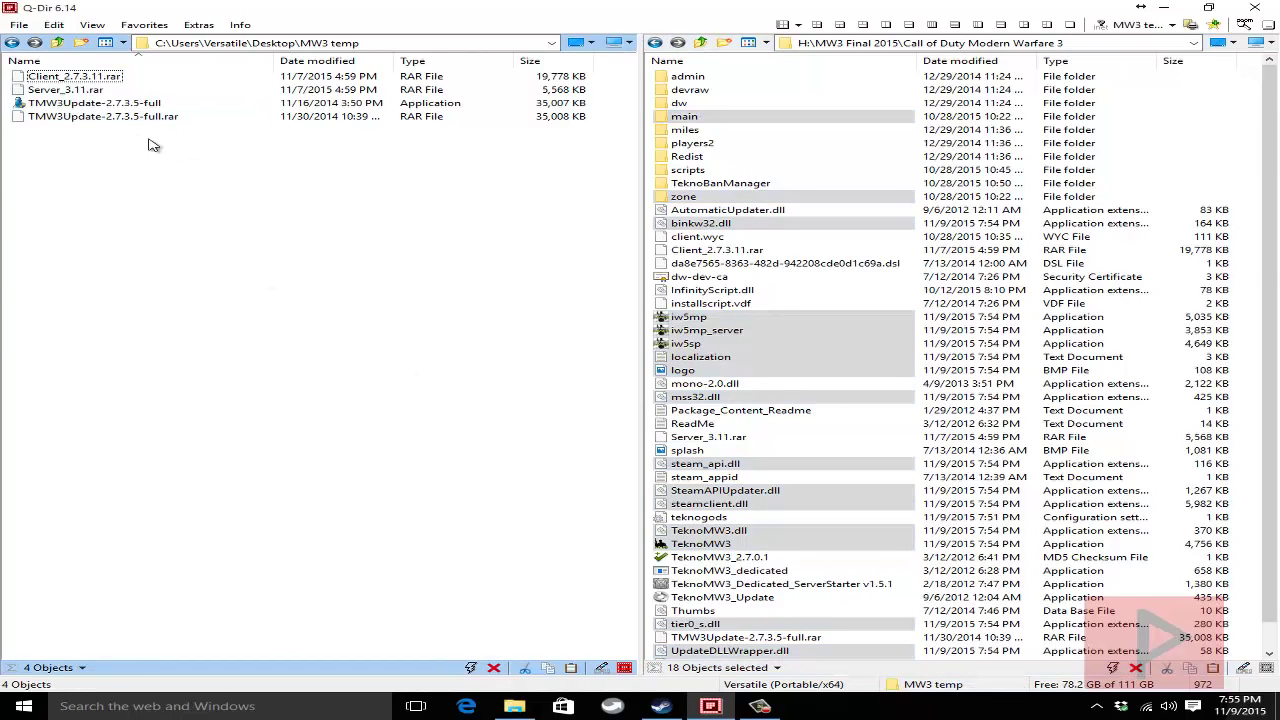
- Extract Server_3.11.rar over the game files, then open Client_2.7.3.11.rar in 7-Zip
right_click(64, 89)
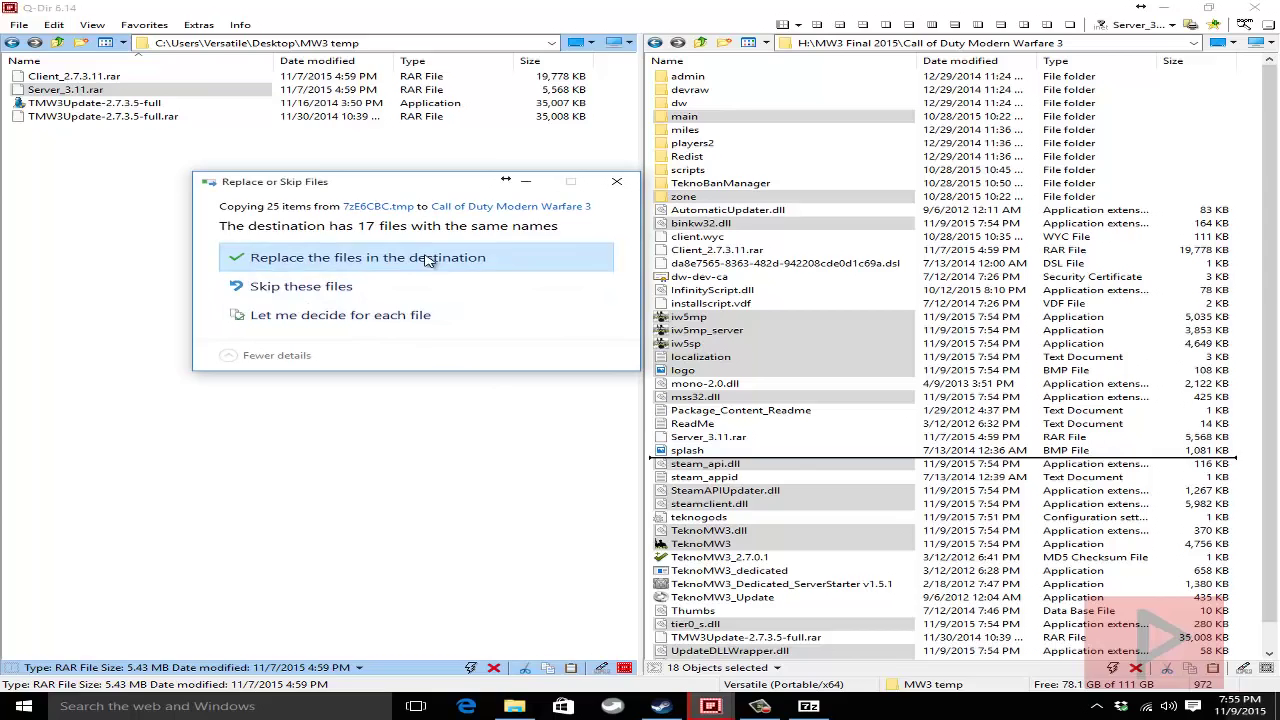
left_click(368, 257)
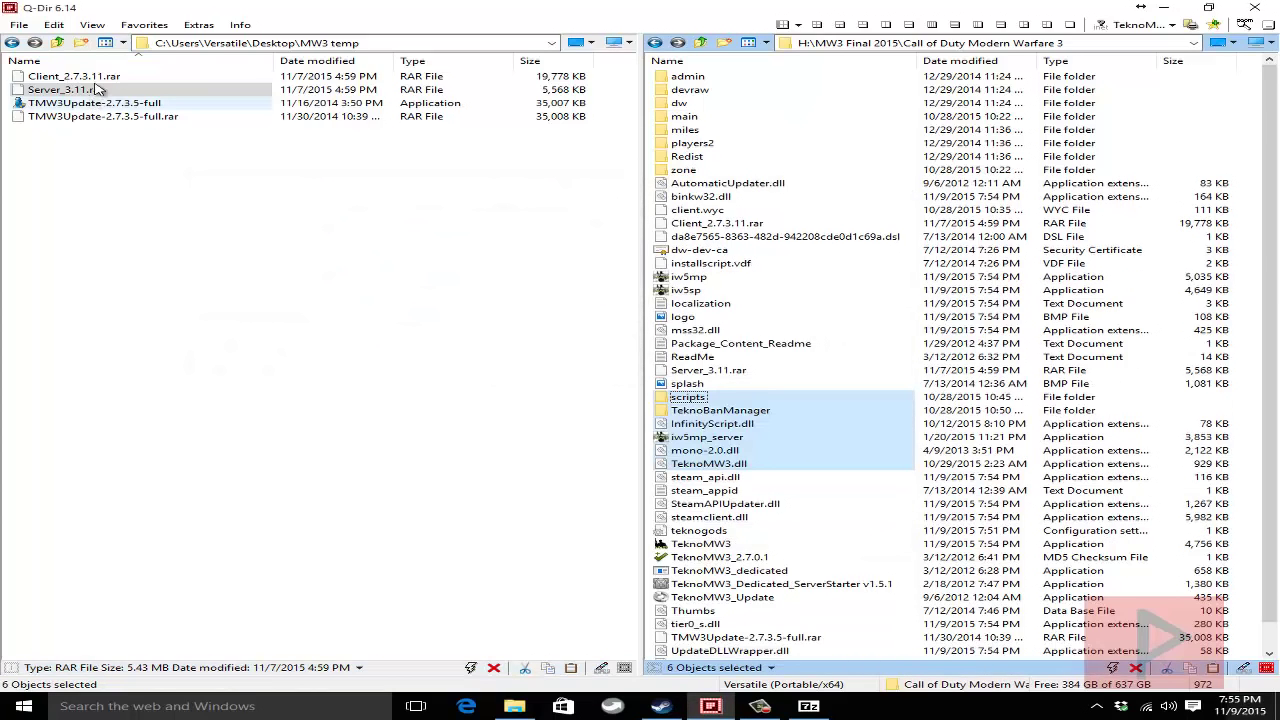
right_click(75, 76)
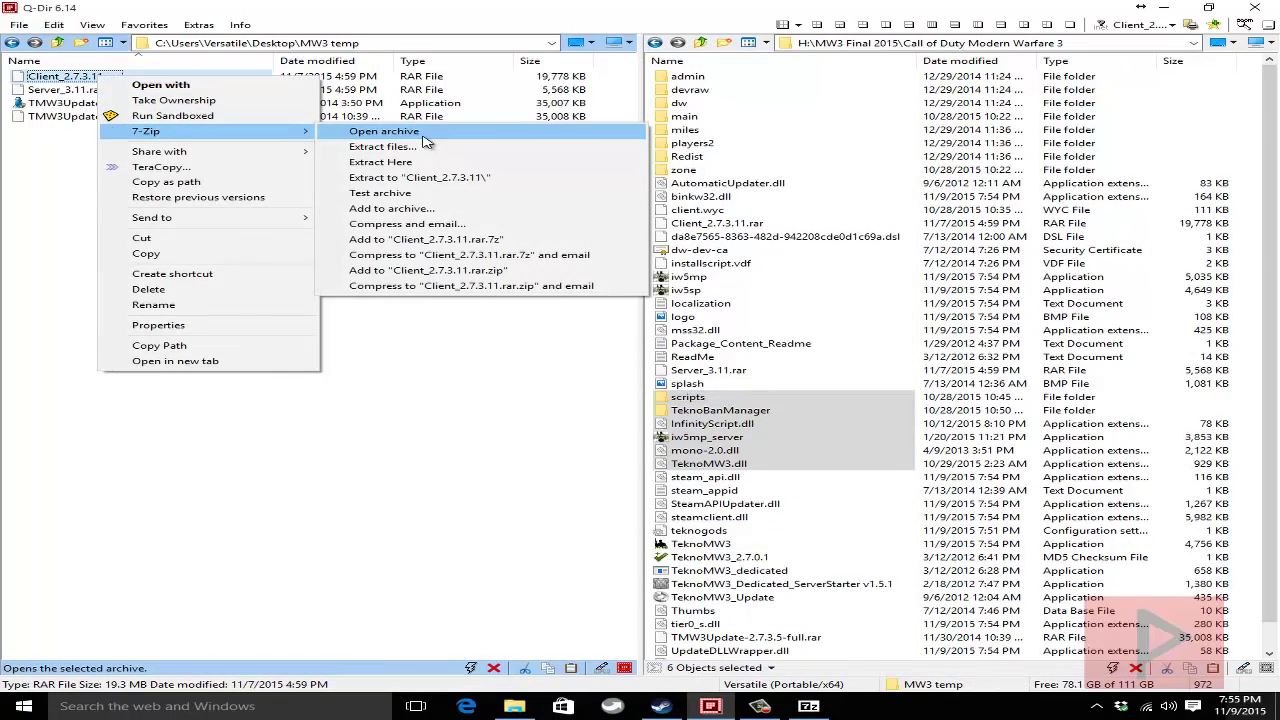
left_click(383, 131)
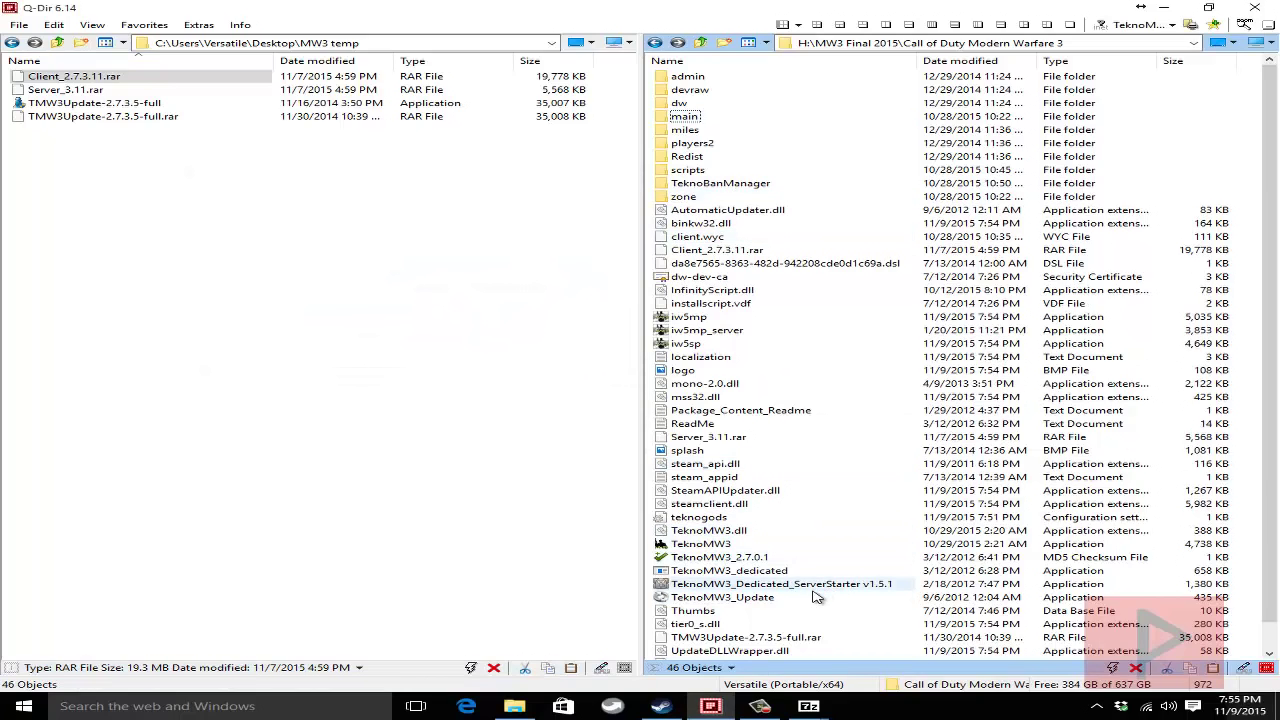
mouse_move(785, 597)
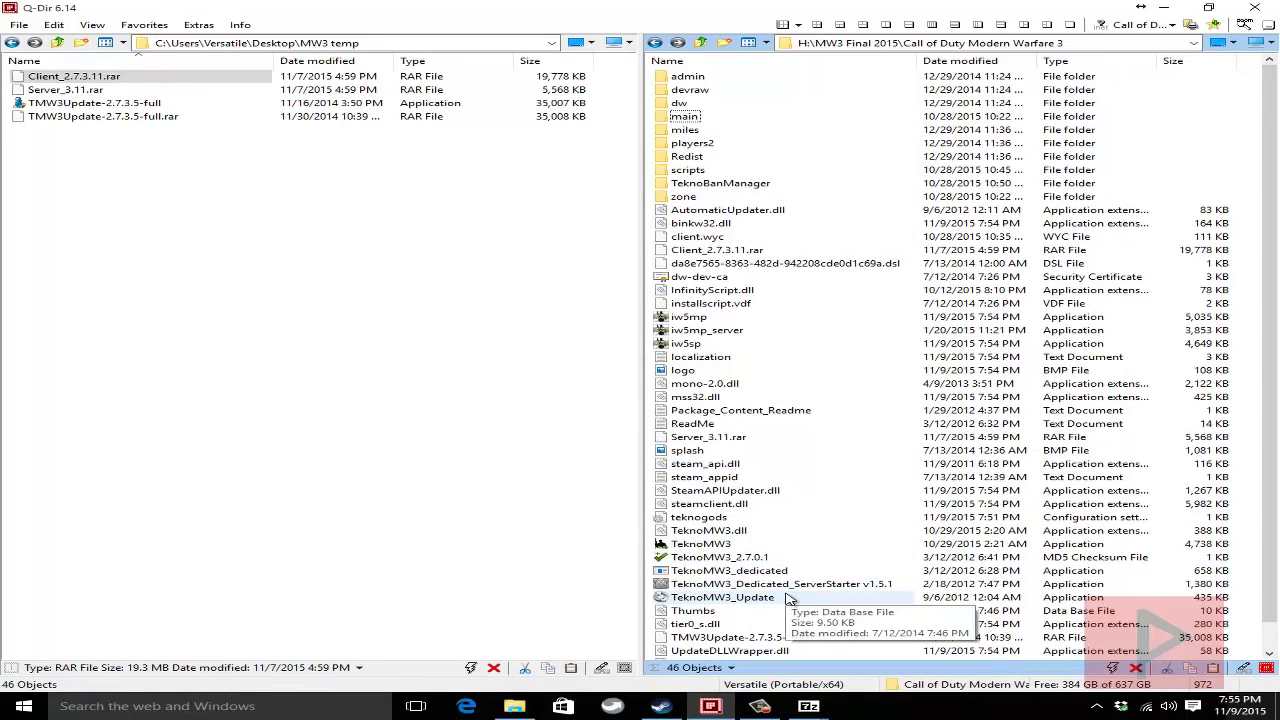
mouse_move(748, 608)
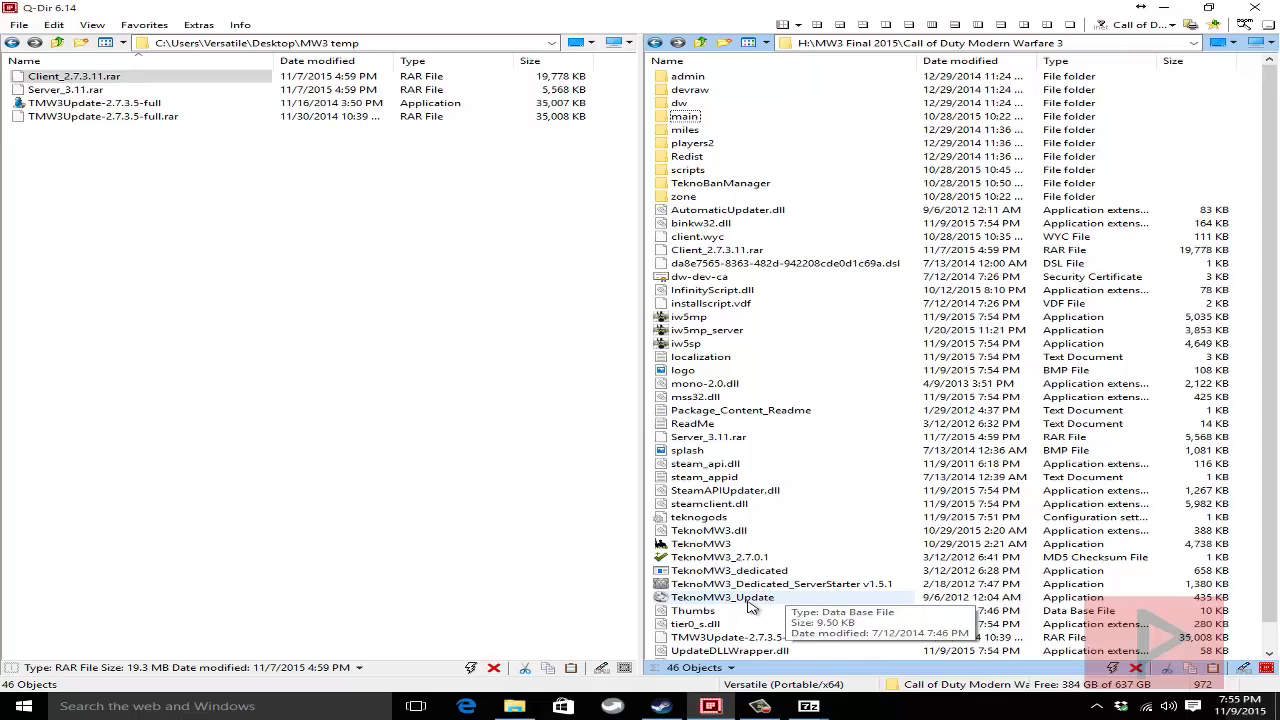
- Run TeknoMW3_Update, dismiss its up-to-date notice, and launch TeknoMW3
double_click(722, 597)
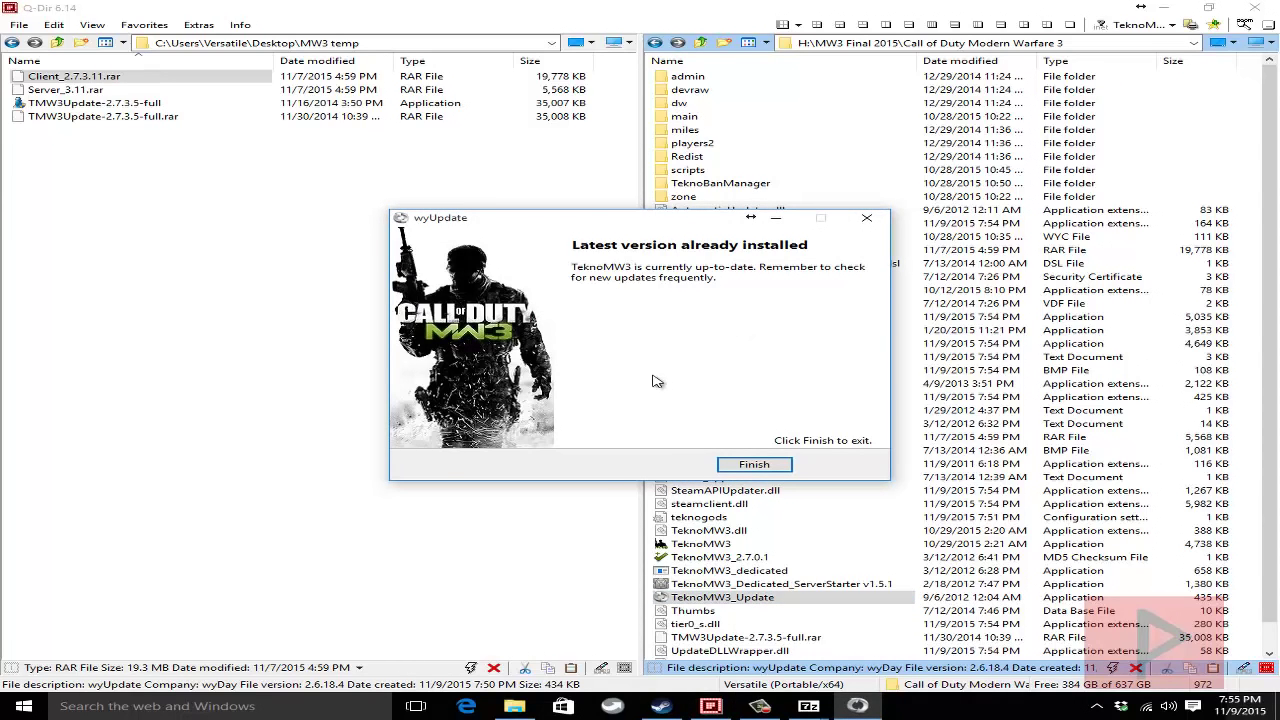
left_click(753, 464)
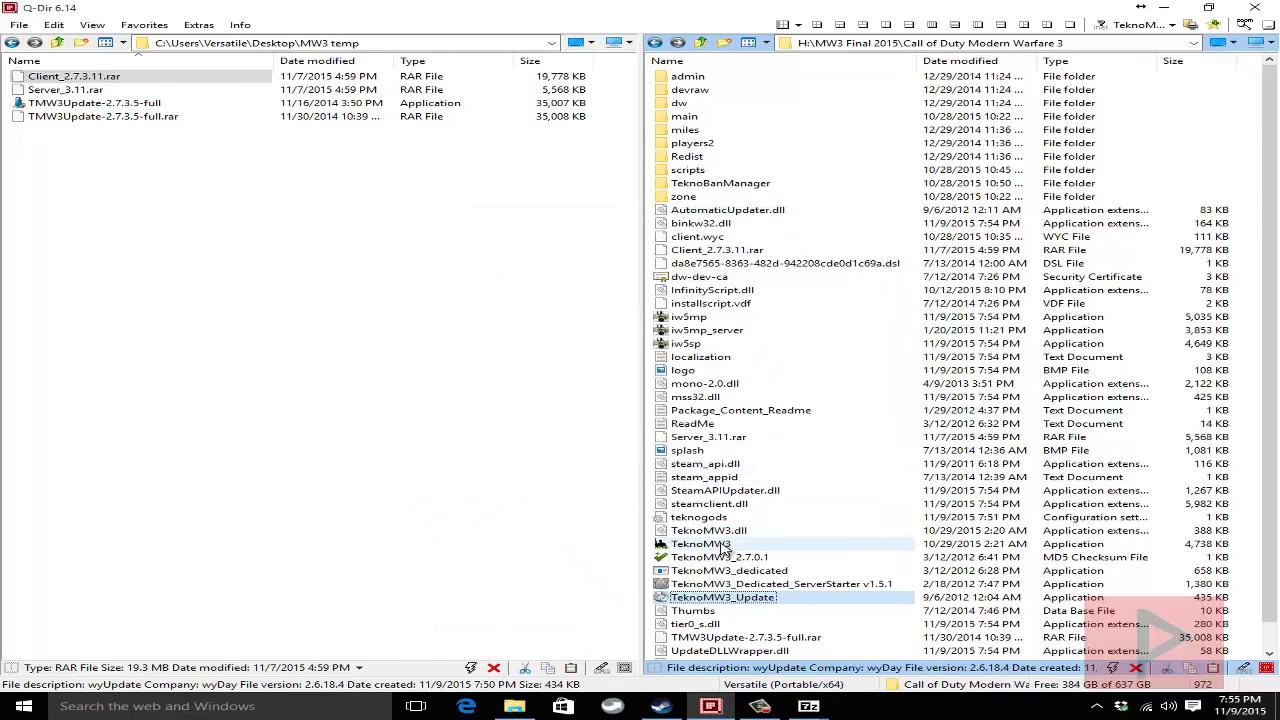
double_click(700, 543)
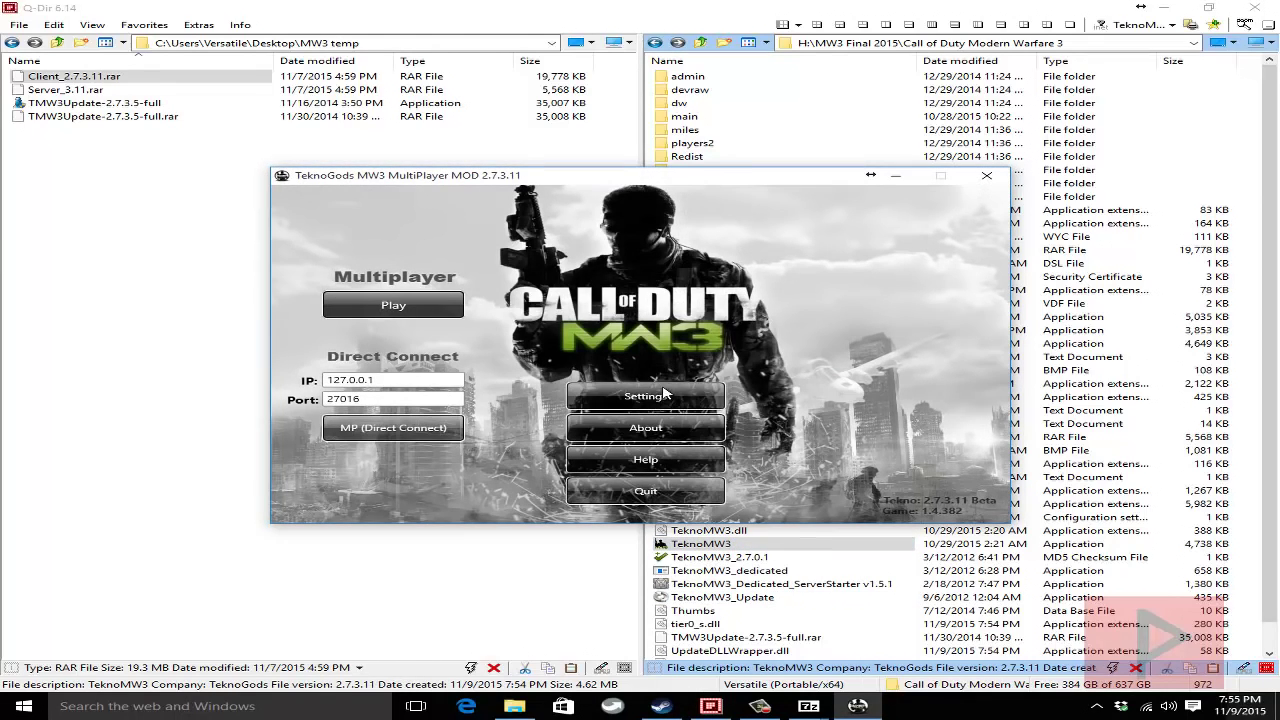
- Review the player settings, including field of view, then start Multiplayer
left_click(645, 396)
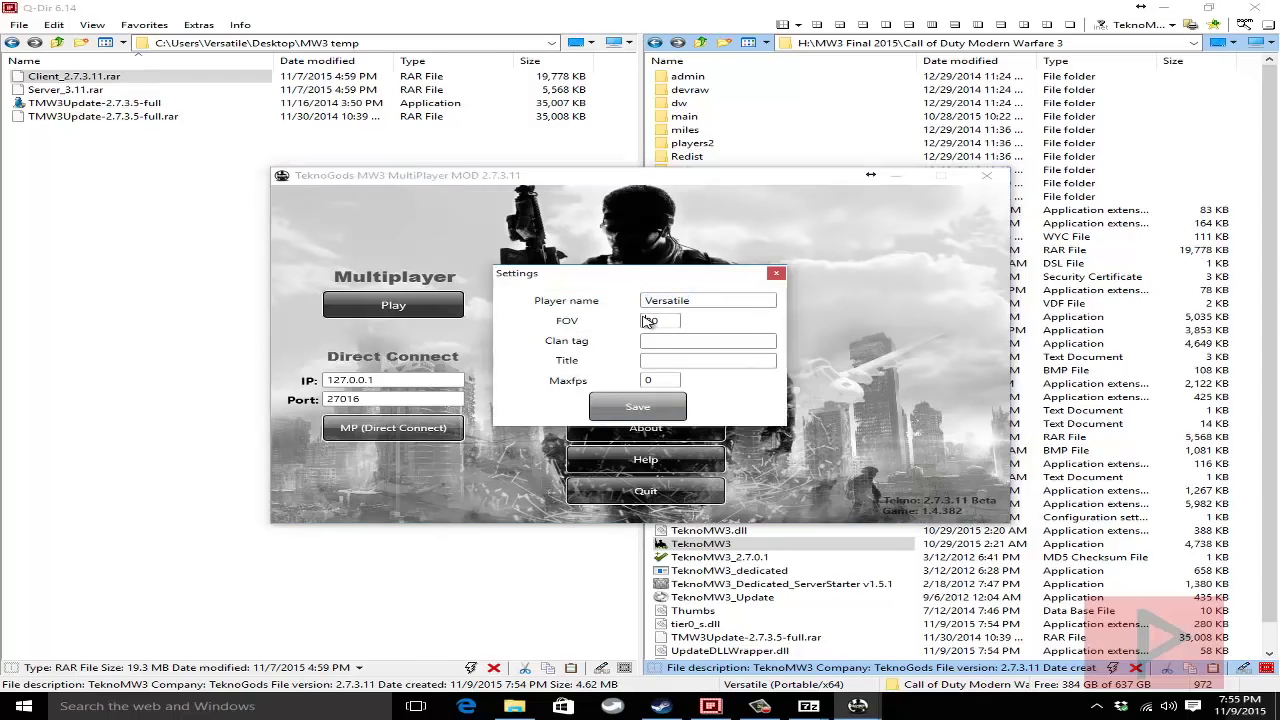
left_click(775, 272)
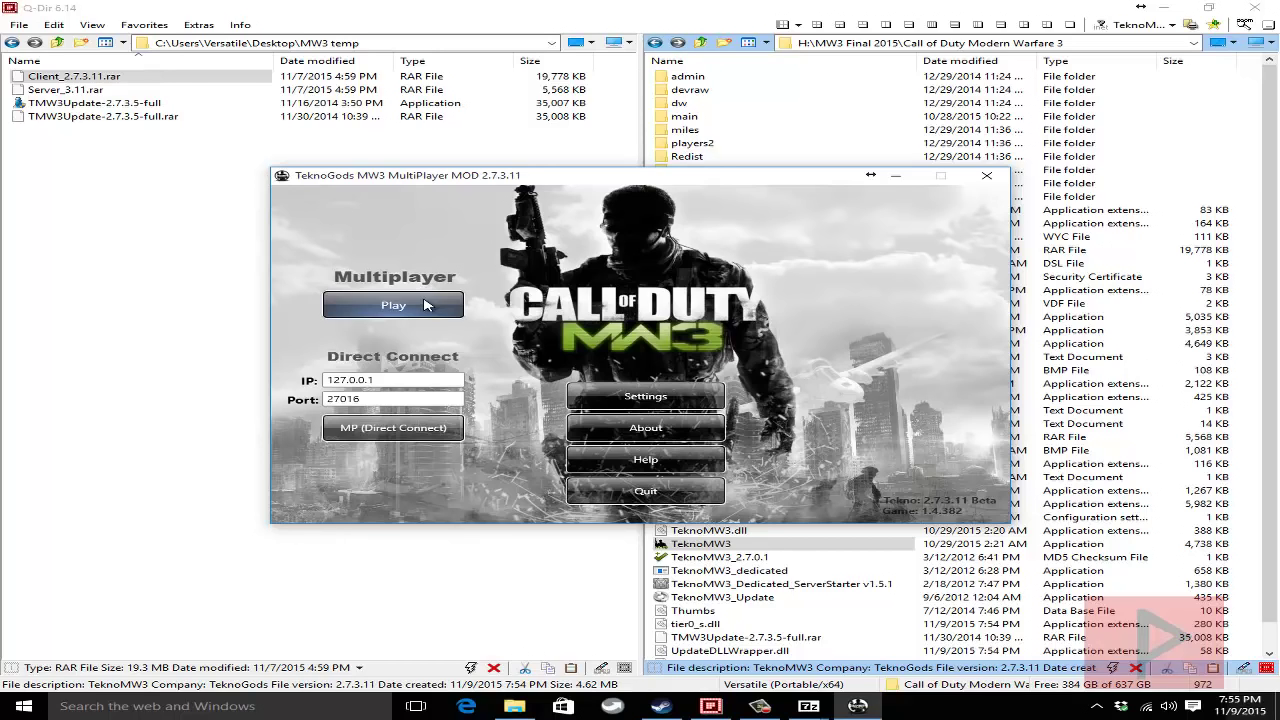
left_click(393, 304)
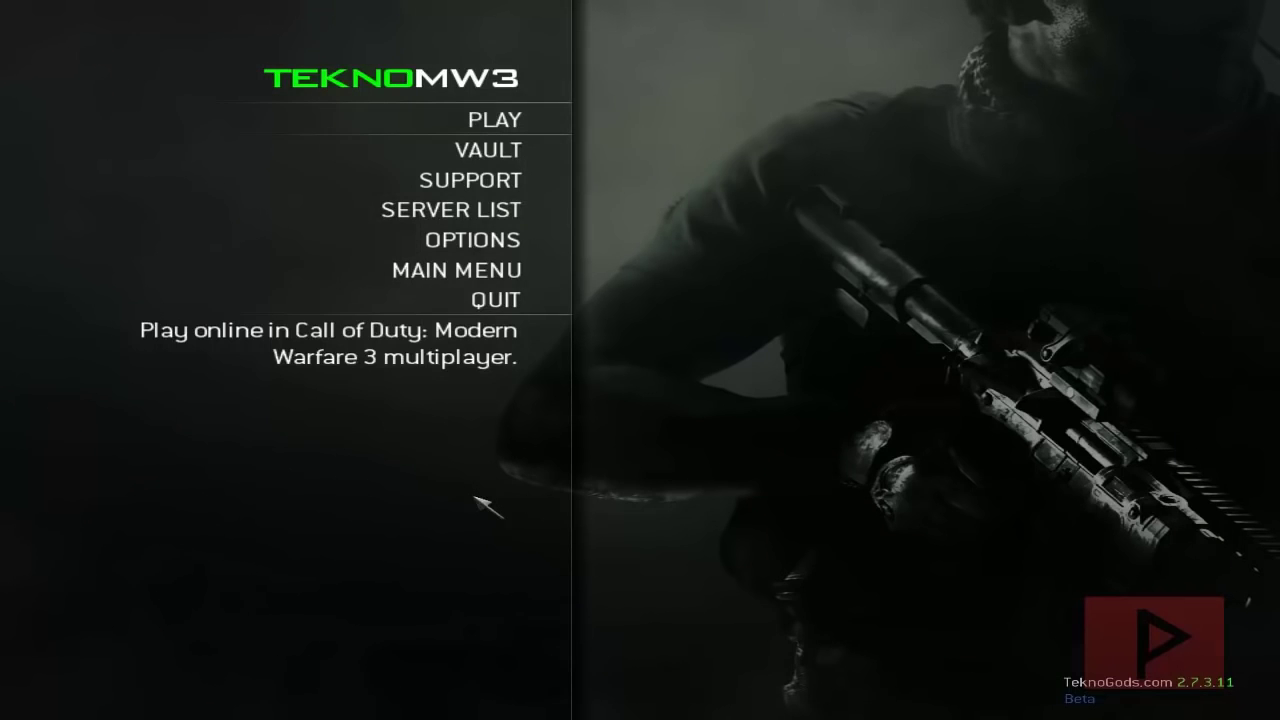
mouse_move(1160, 690)
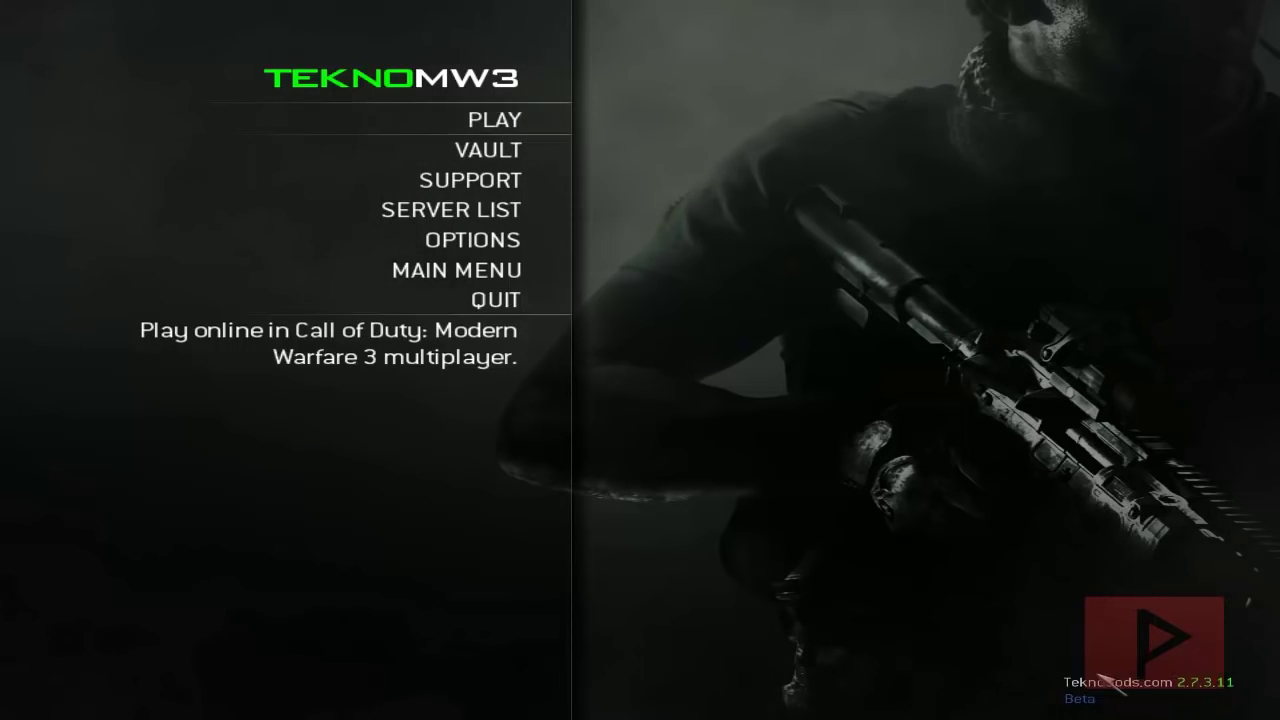
left_click(472, 239)
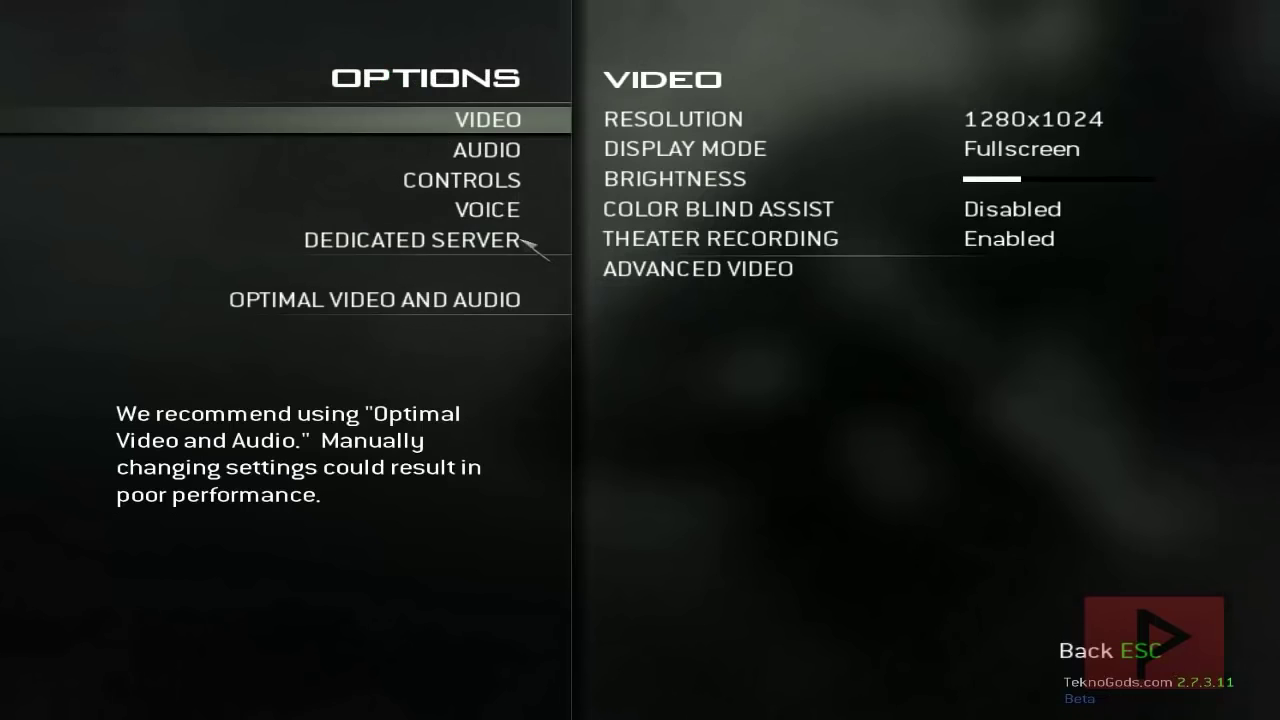
left_click(411, 239)
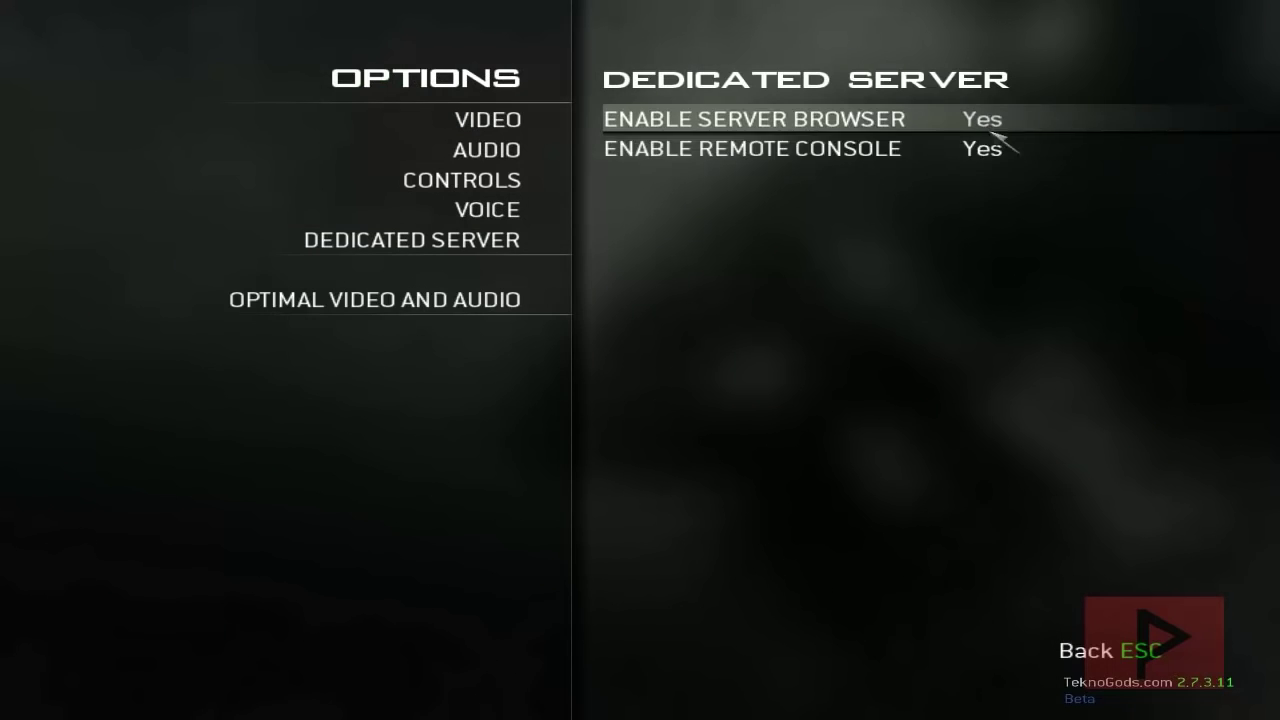
mouse_move(500, 453)
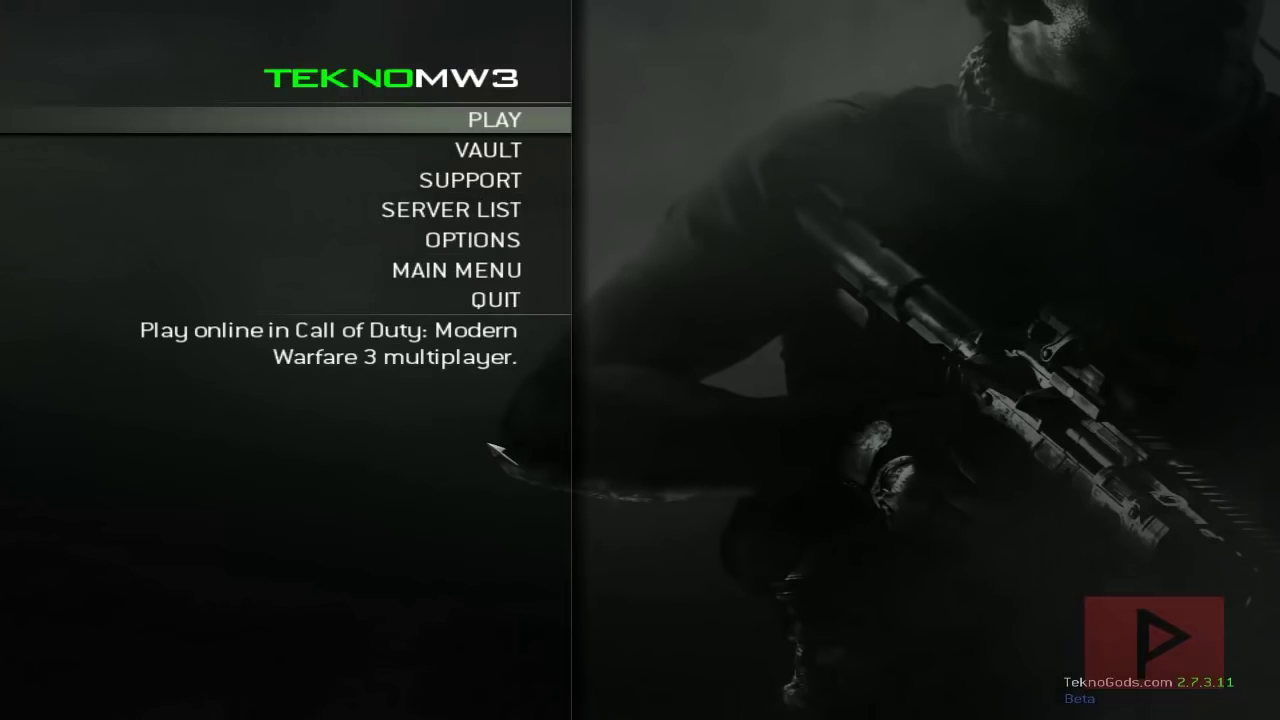
left_click(451, 209)
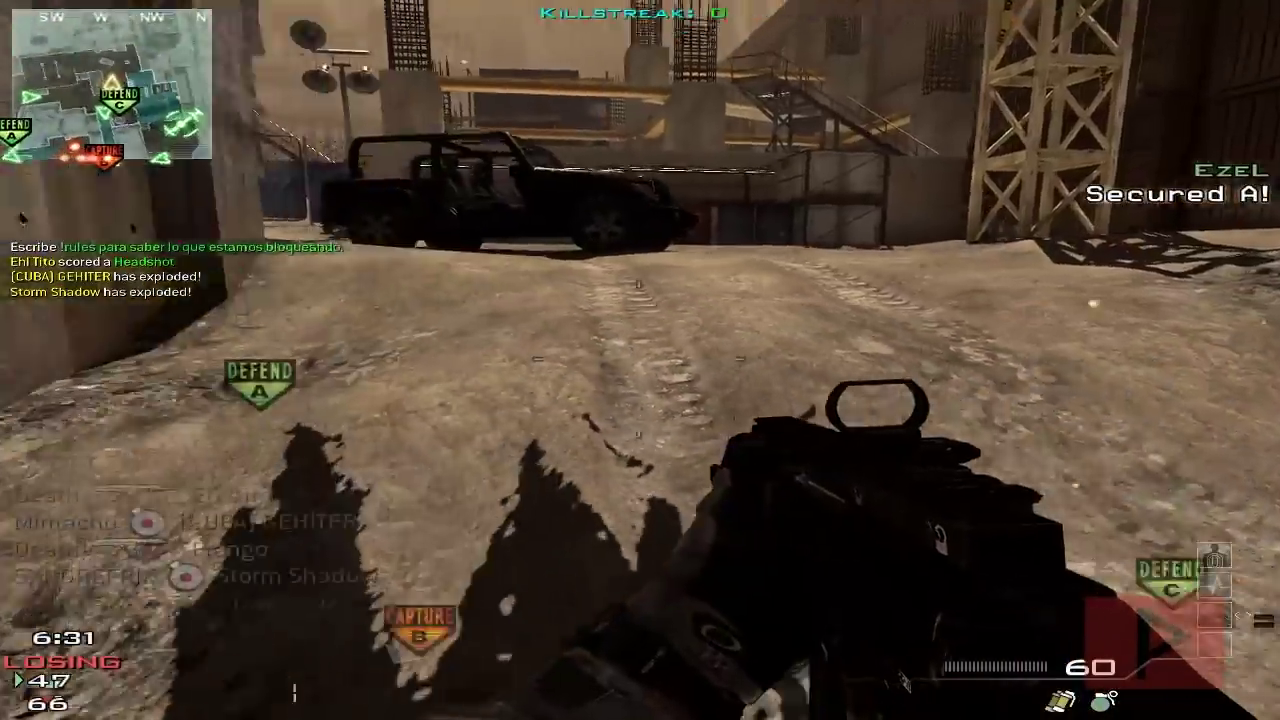
- Show the match scoreboard listing both eight-player teams
key("Tab")
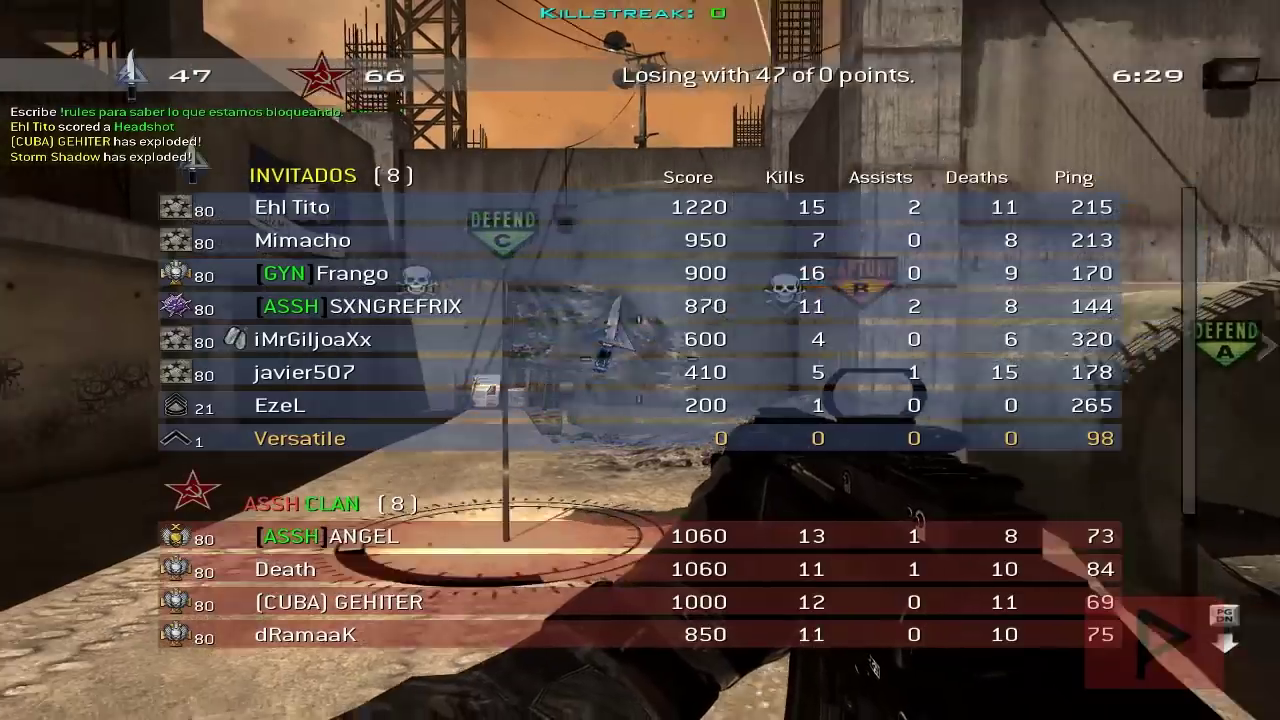